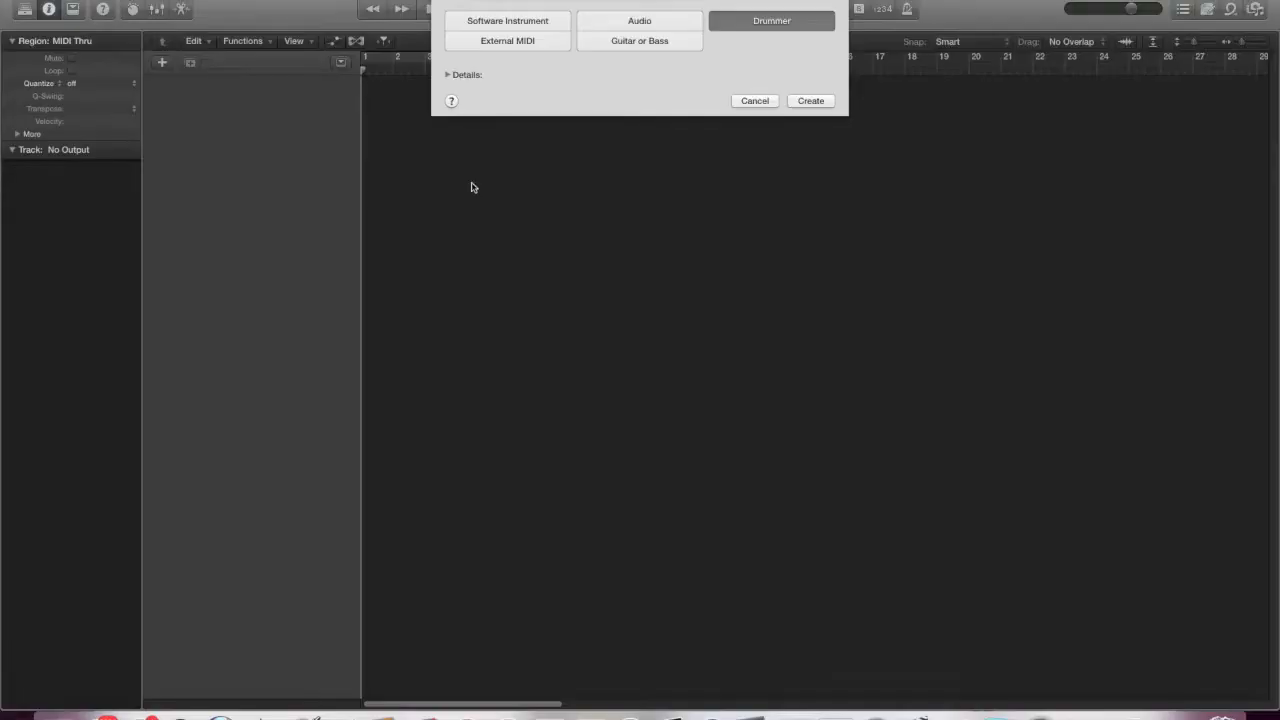
mouse_move(878, 212)
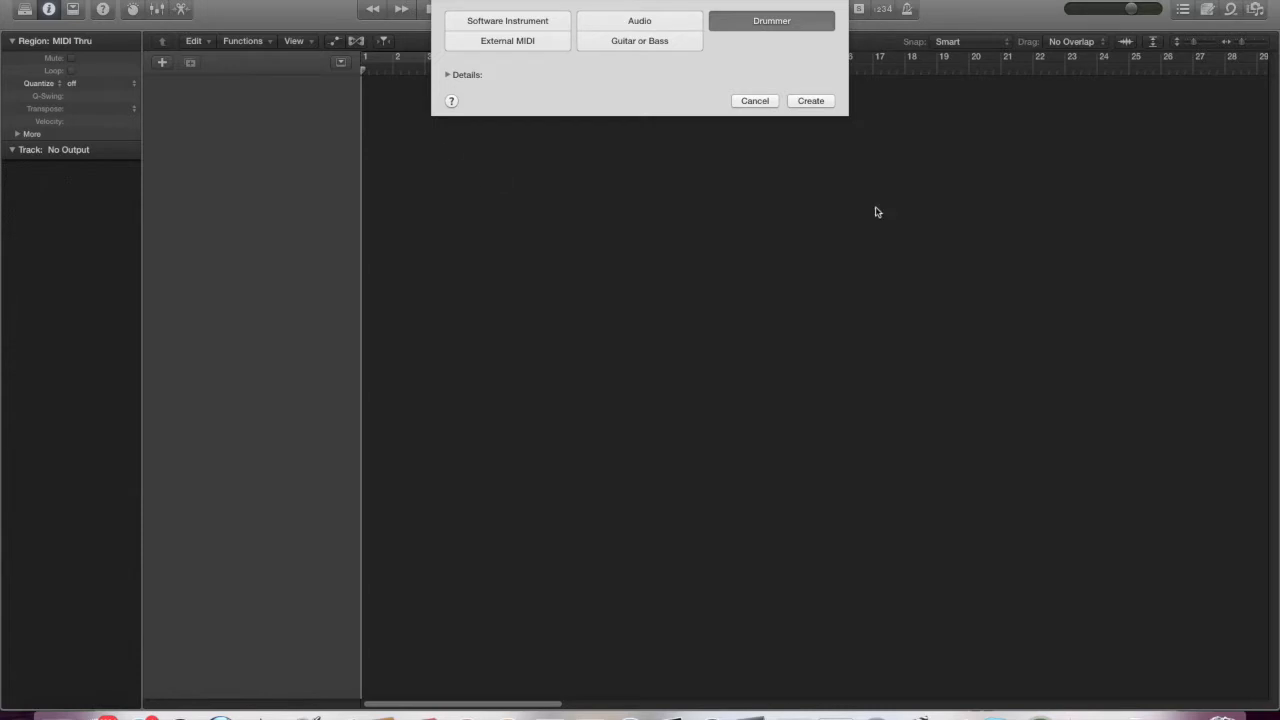
mouse_move(754, 124)
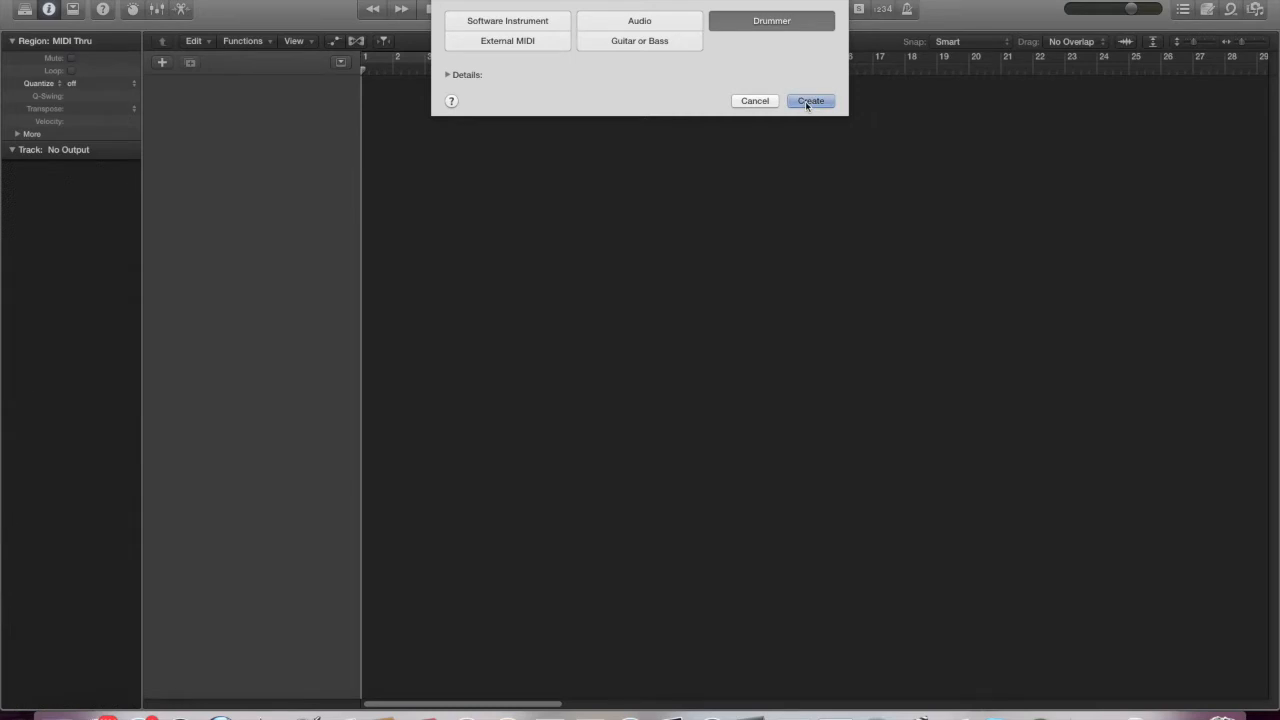
Create a Drummer track and choose the Electronic genre to list its drummers
click(809, 100)
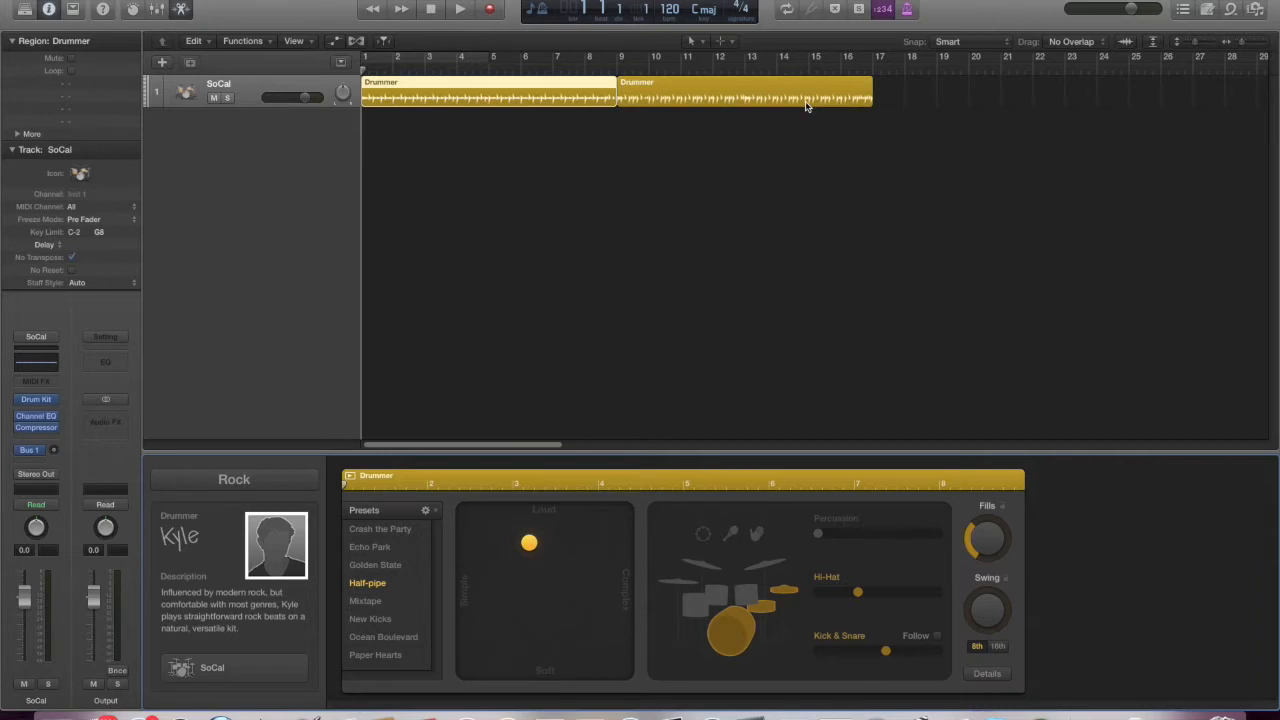
mouse_move(257, 460)
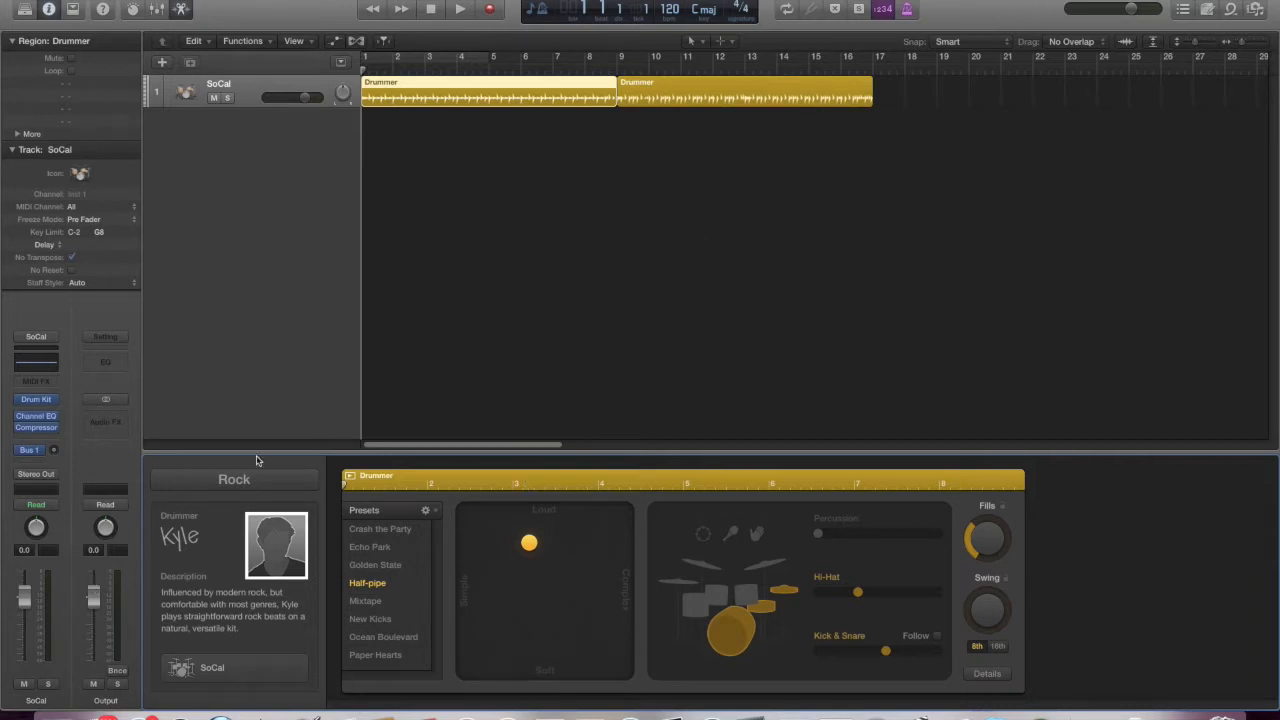
mouse_move(318, 554)
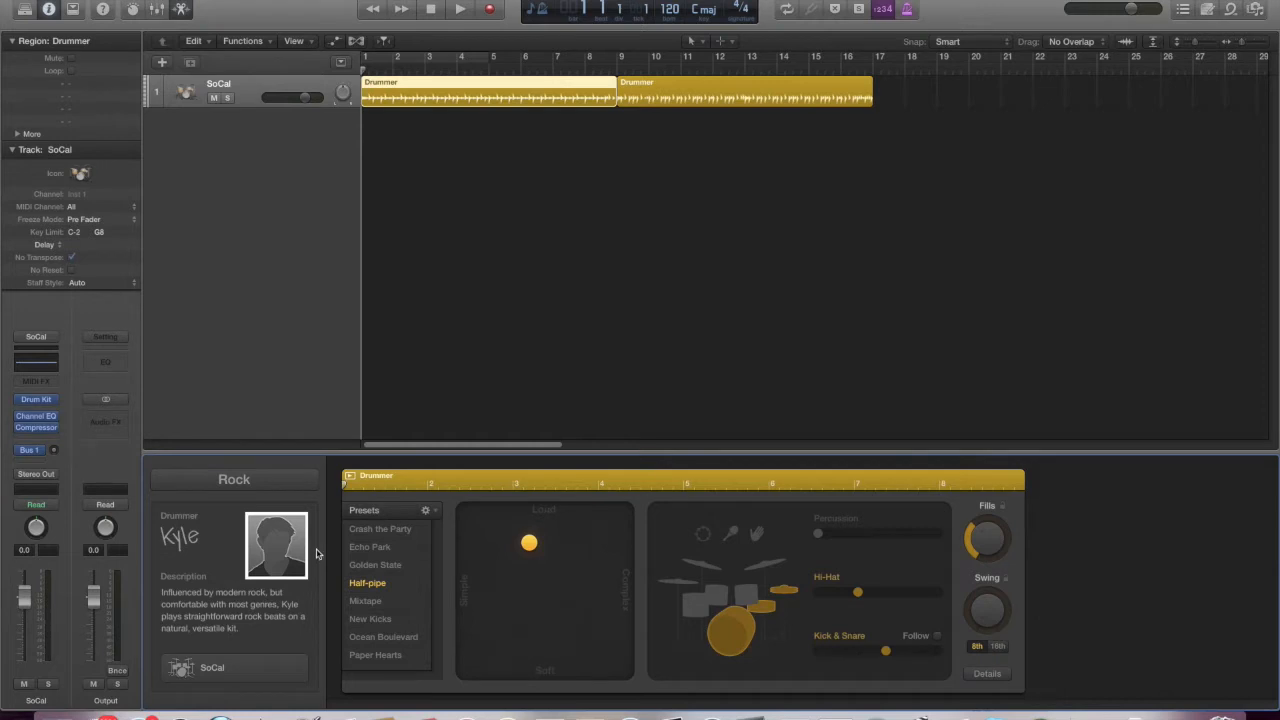
mouse_move(309, 485)
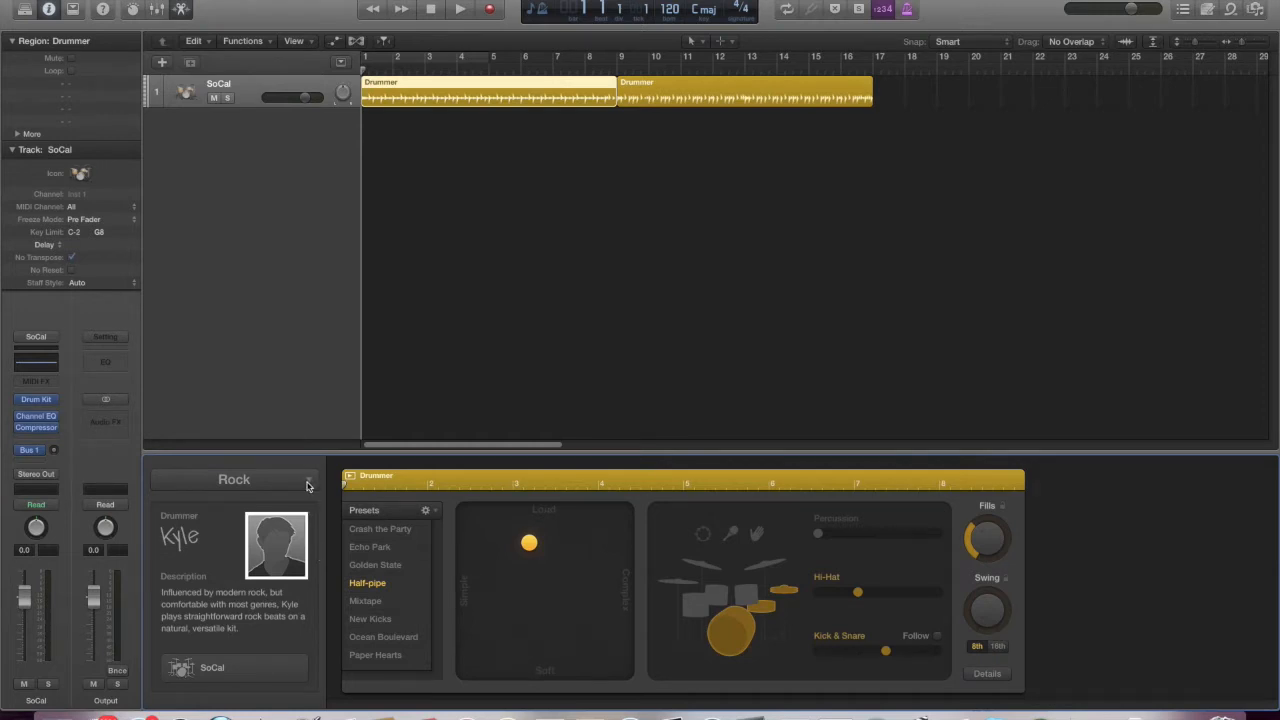
click(234, 479)
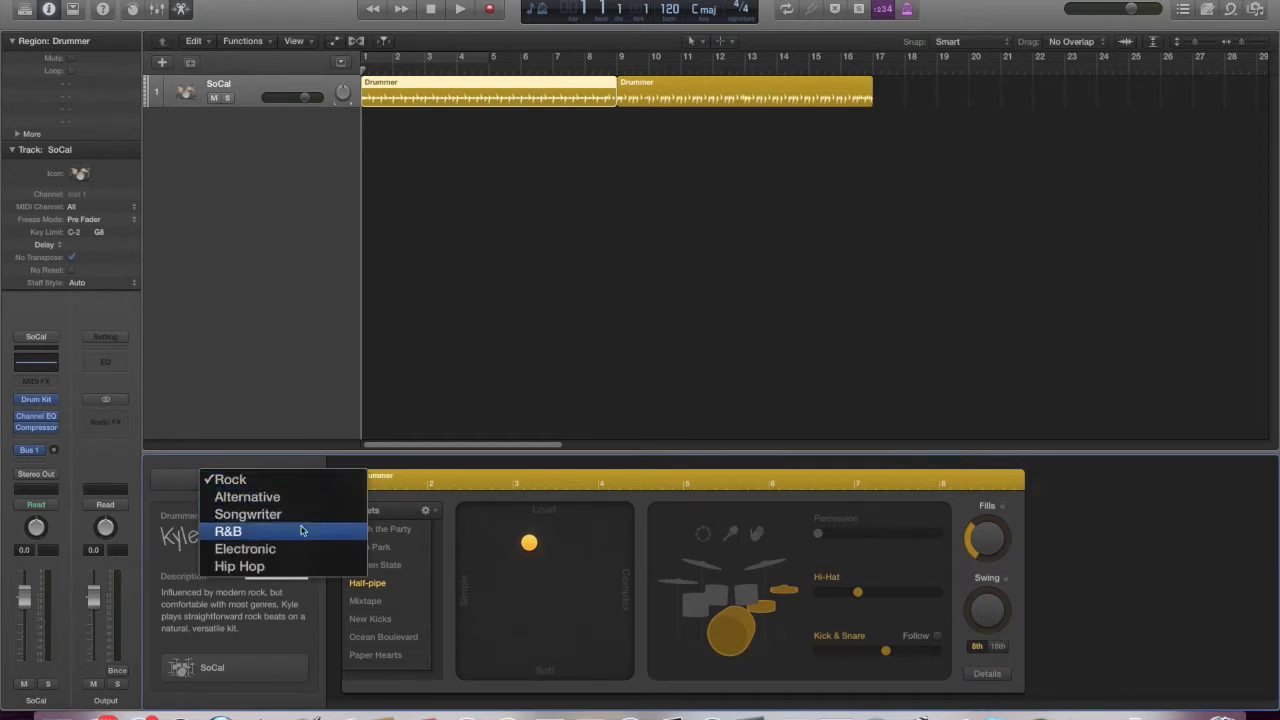
click(229, 479)
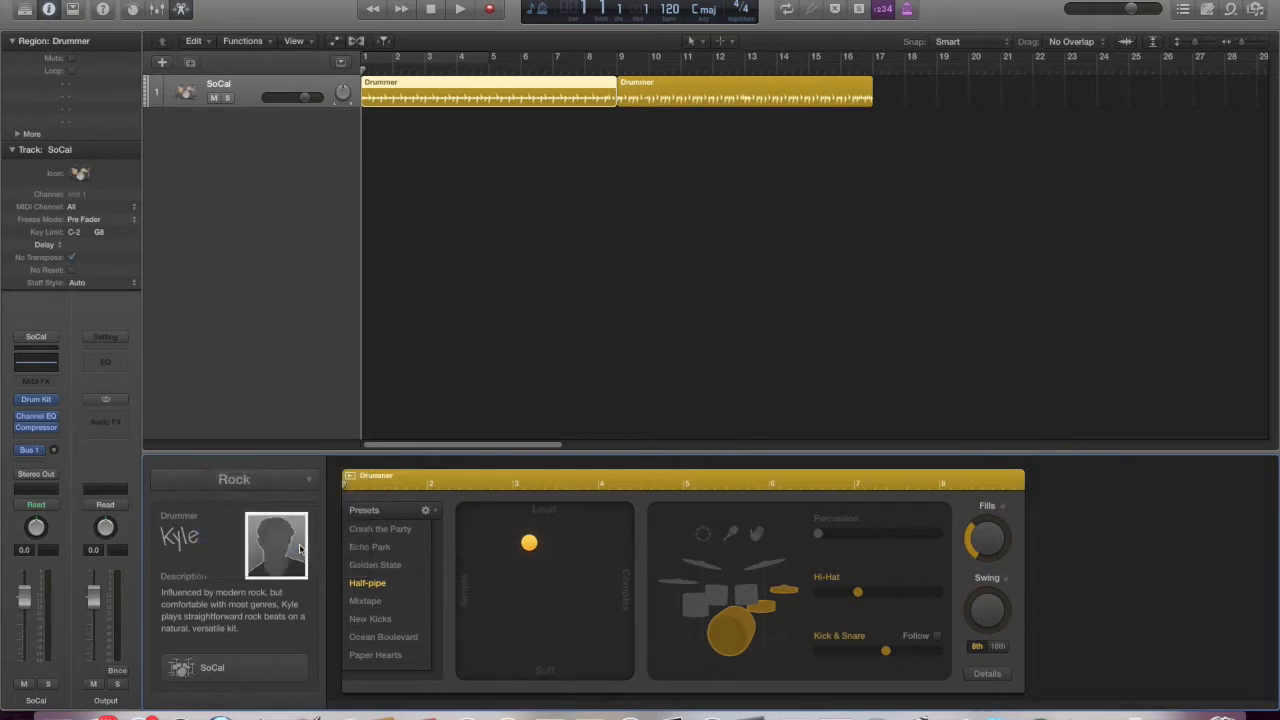
click(234, 479)
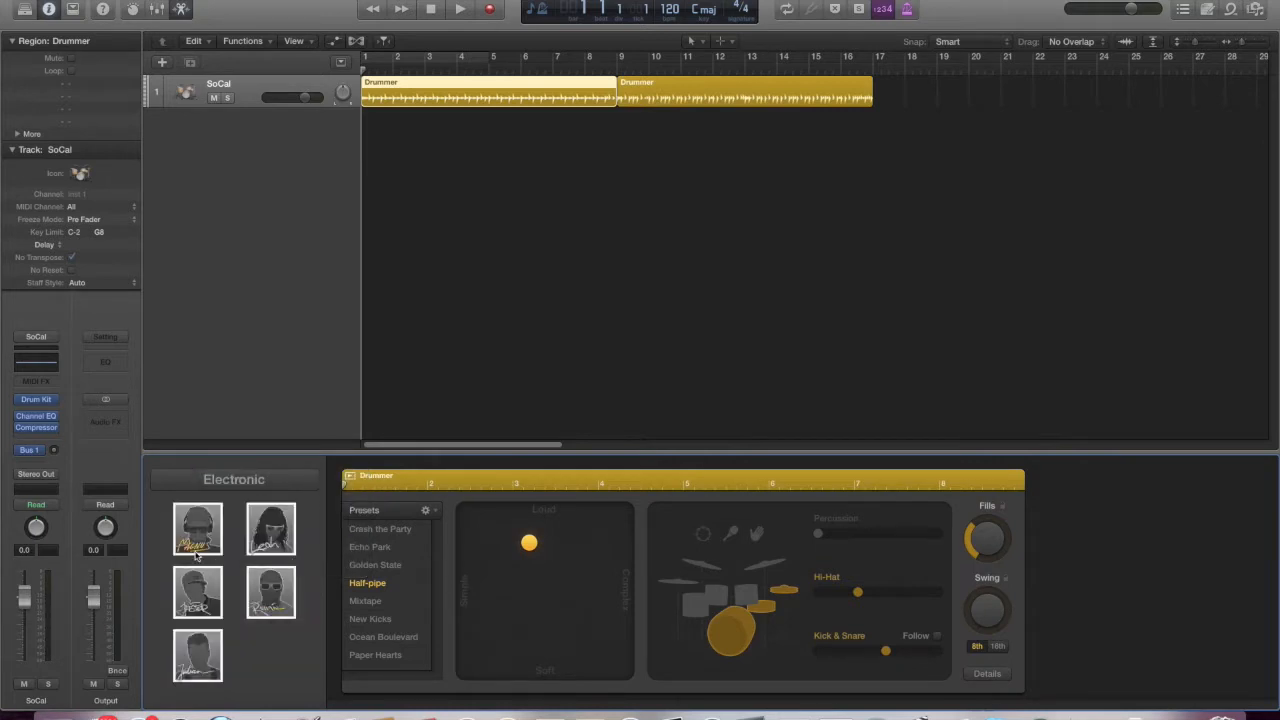
mouse_move(197, 540)
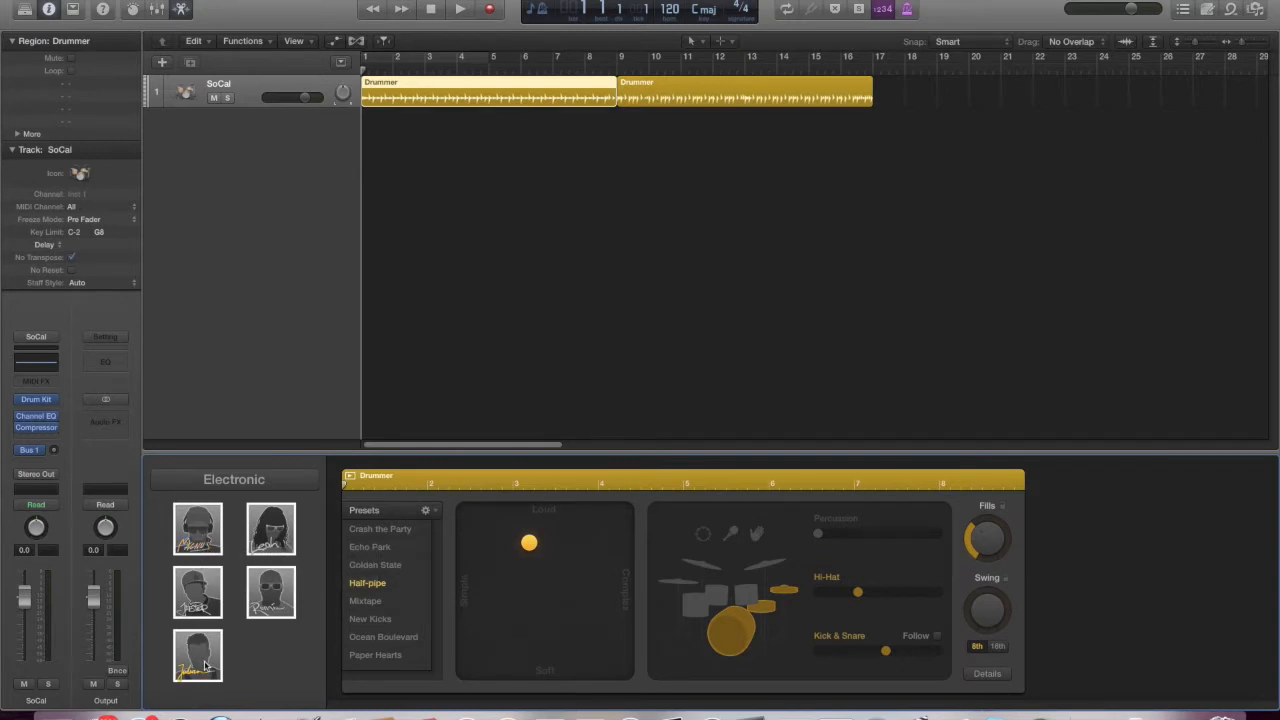
mouse_move(198, 657)
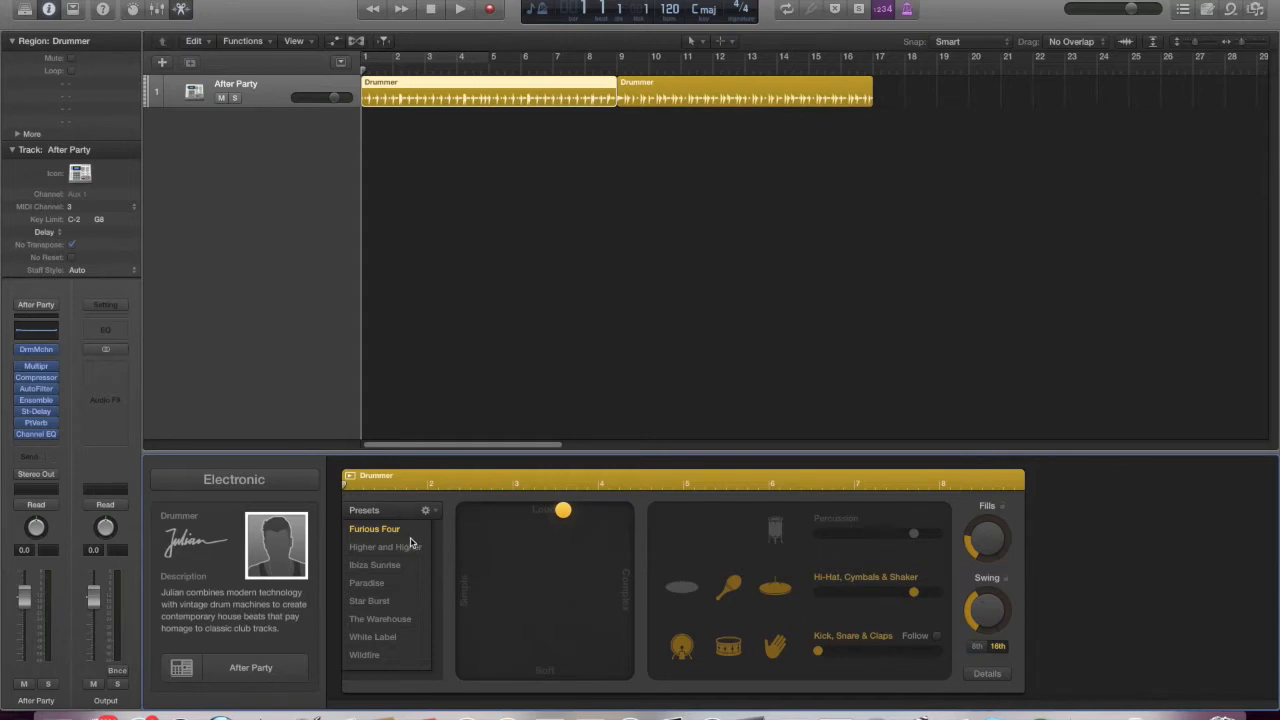
Apply the Ibiza Sunrise drum preset and cycle the first four bars (bars 1–5)
click(374, 565)
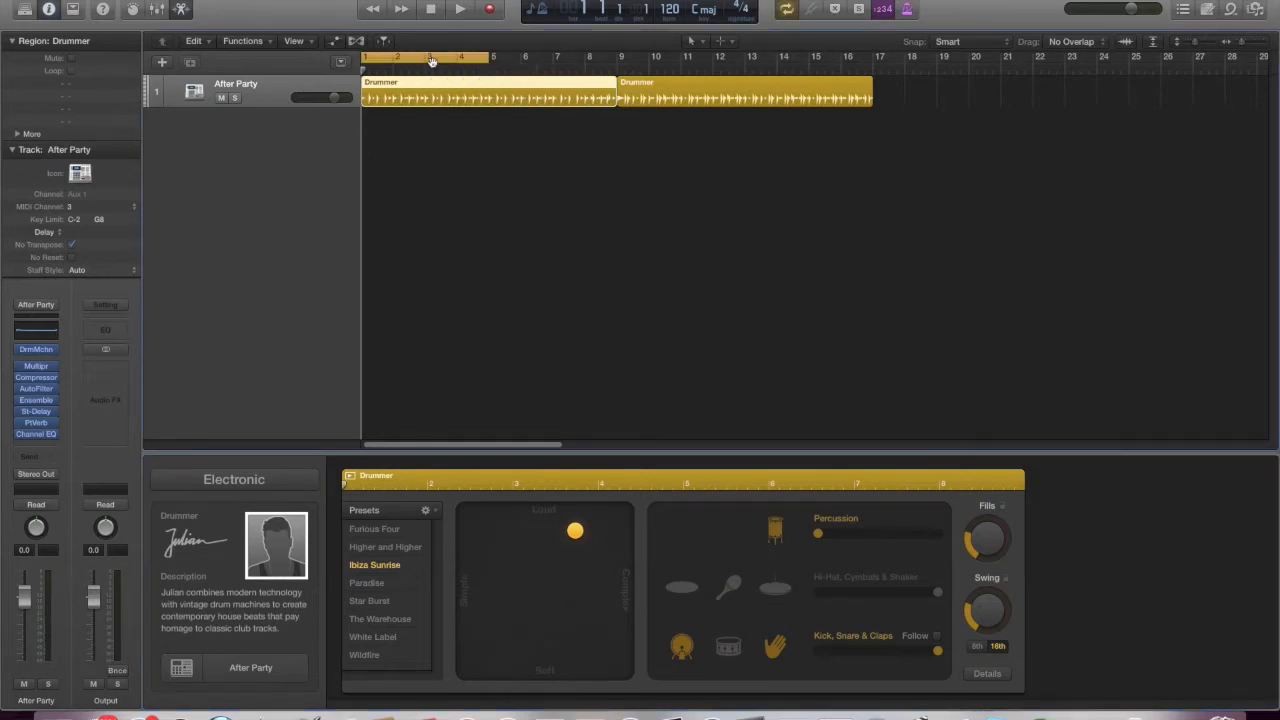
click(459, 9)
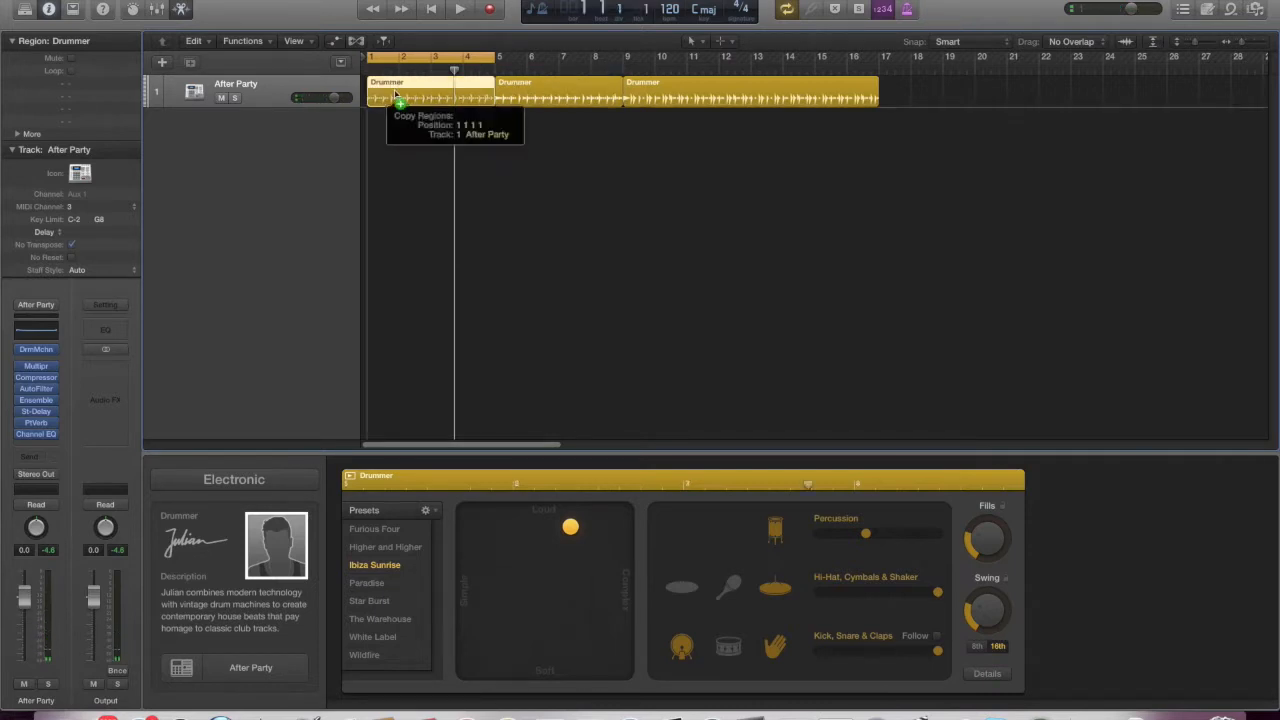
Option-drag a copy of the Drummer region to bar 17 and start playback
drag(400, 95, 905, 95)
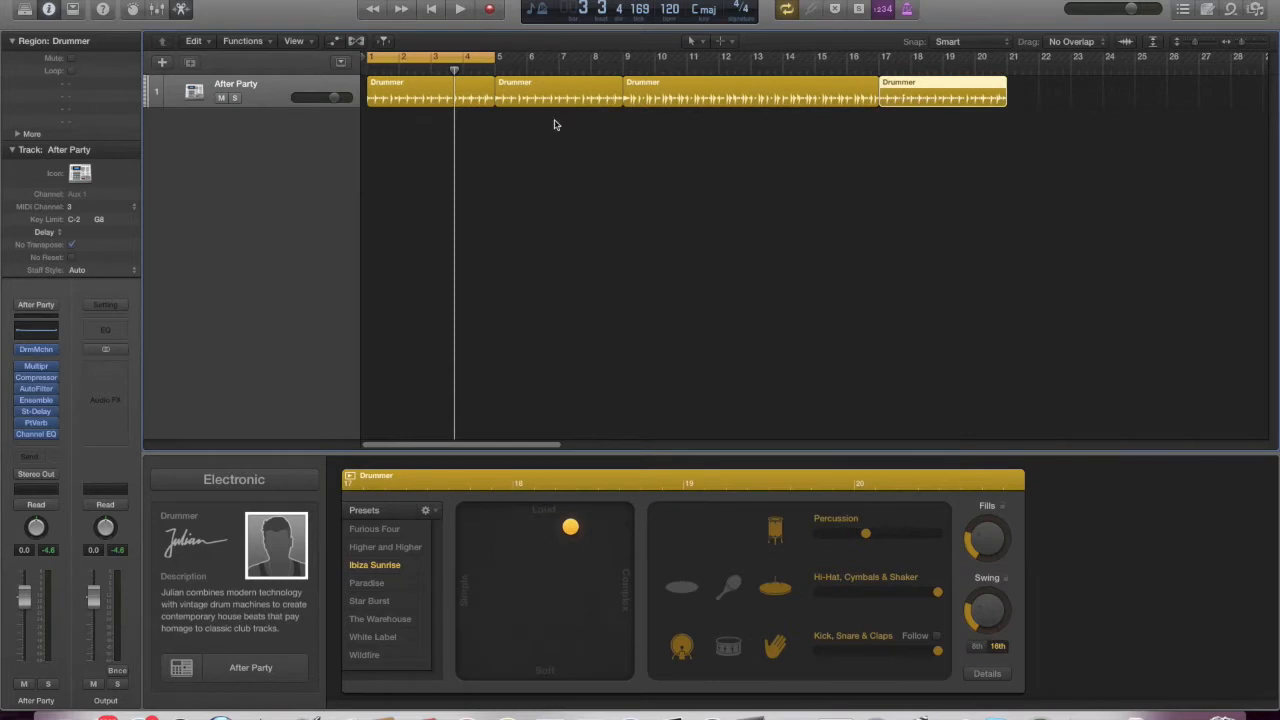
click(460, 9)
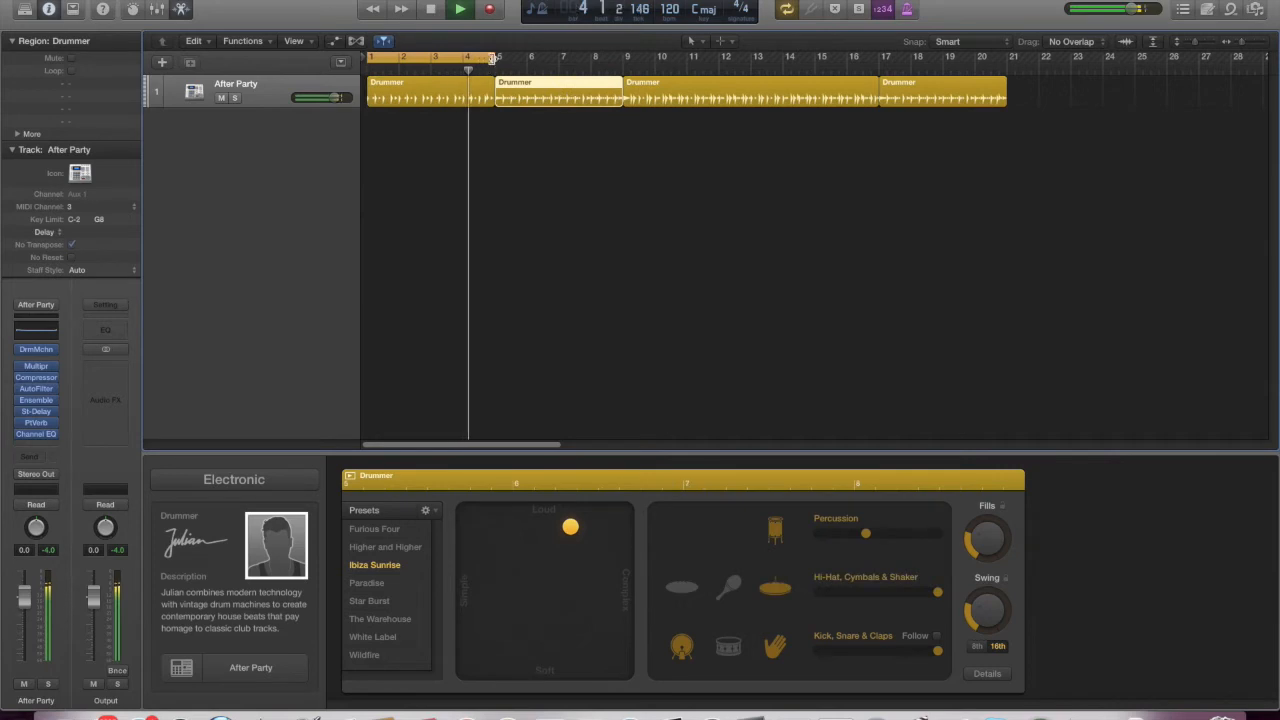
drag(490, 56, 620, 56)
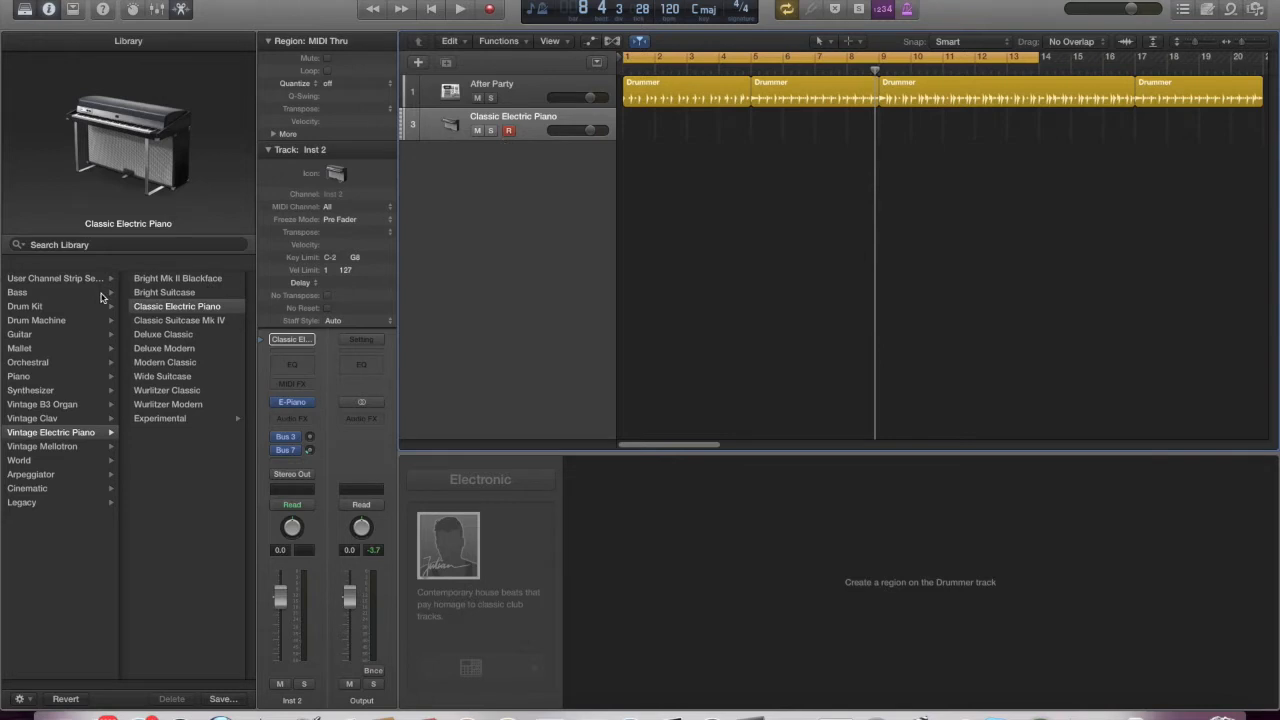
mouse_move(505, 72)
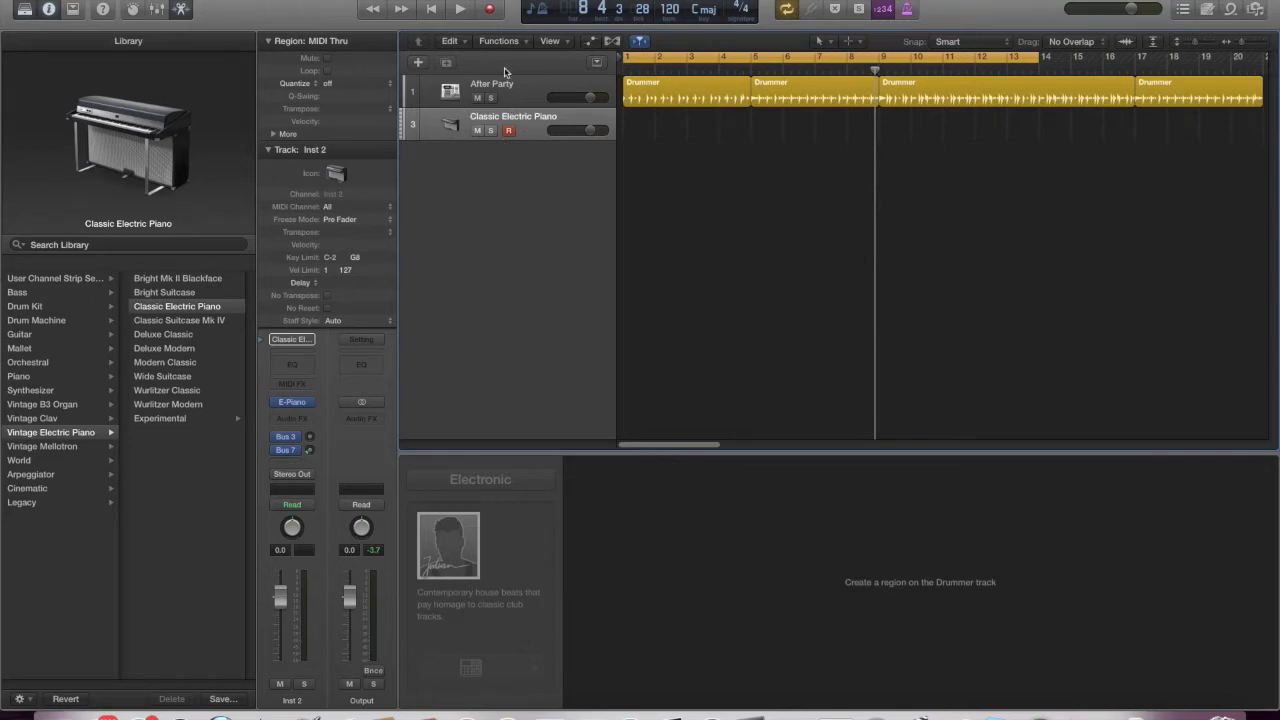
mouse_move(57, 318)
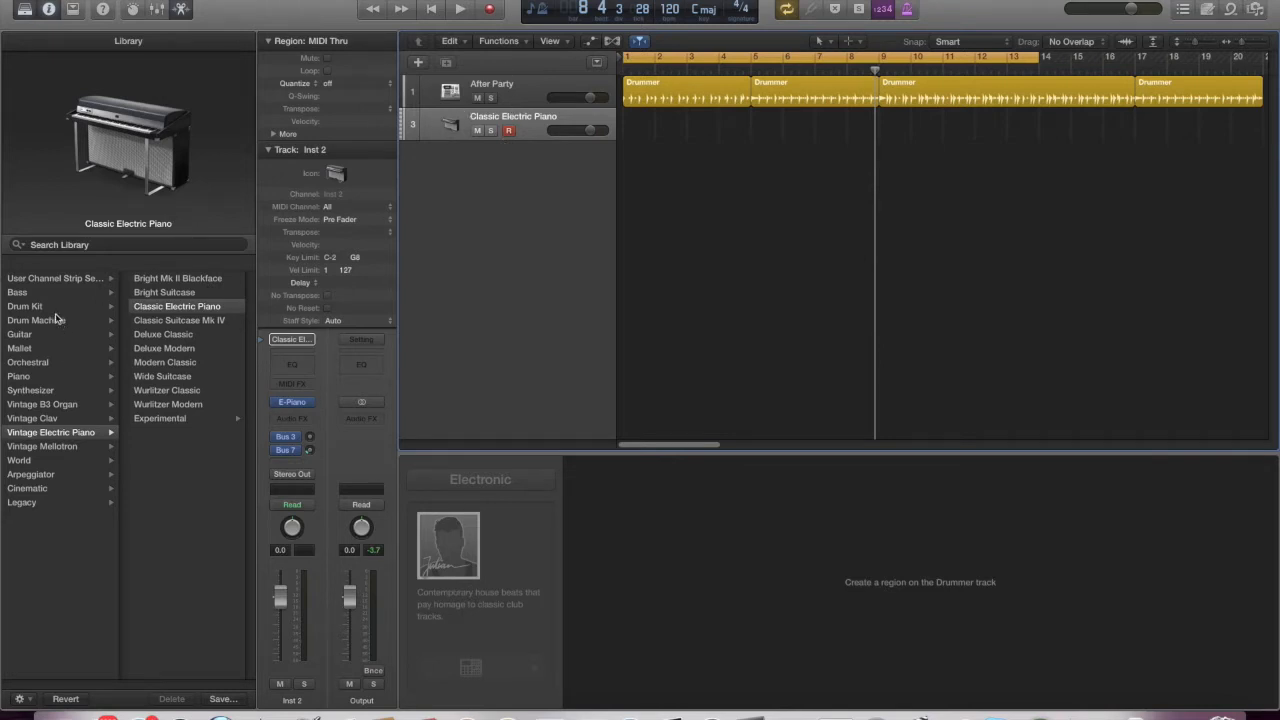
Load the Drum Machine Designer After Party kit from the Library onto the track
click(24, 306)
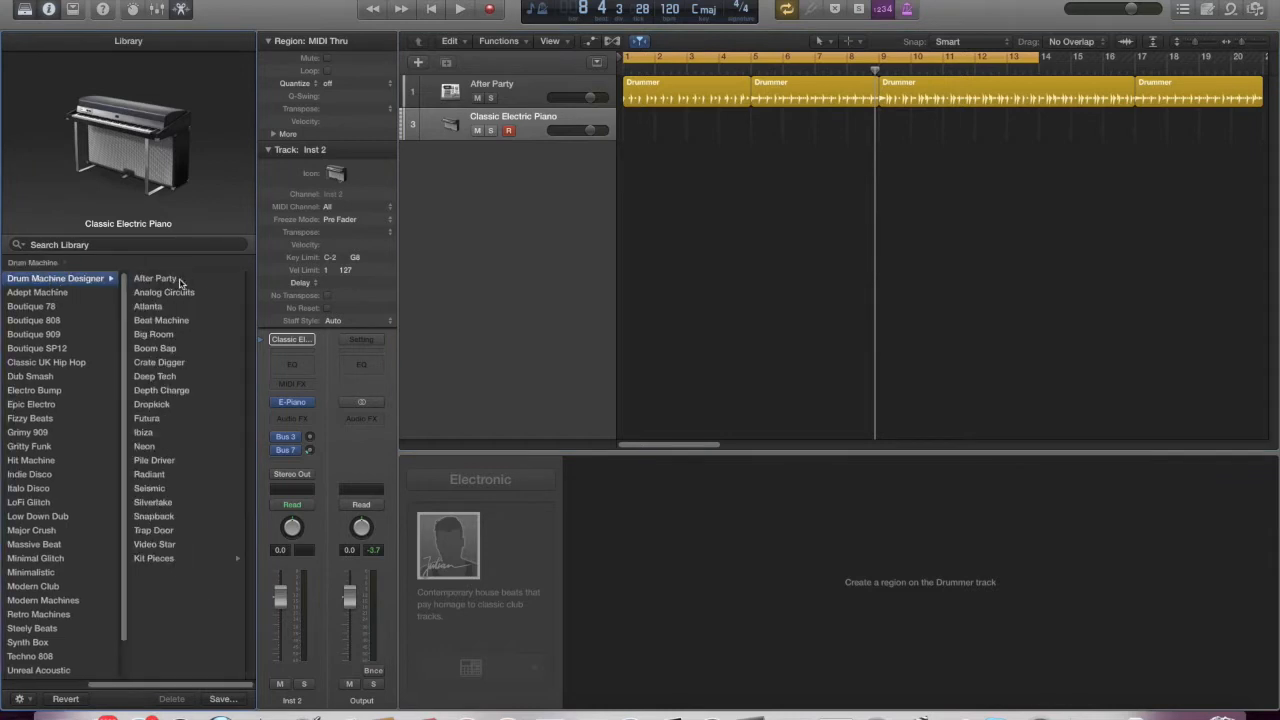
mouse_move(163, 283)
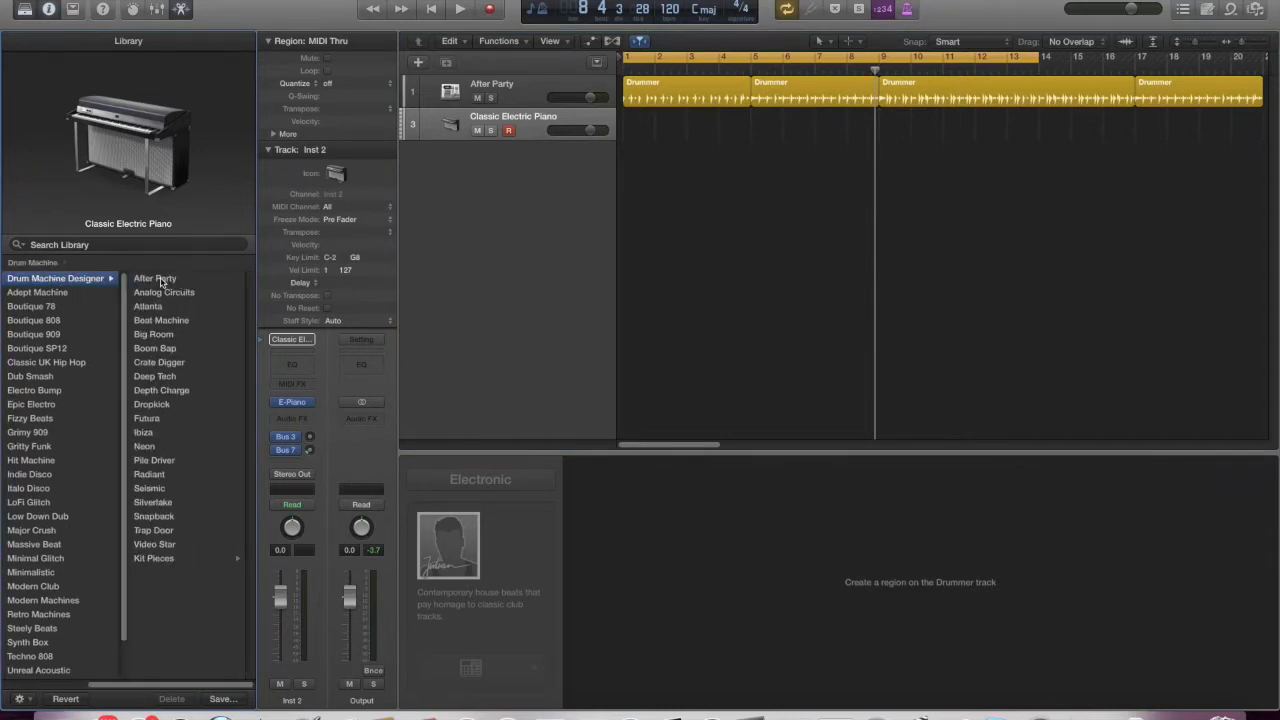
click(155, 278)
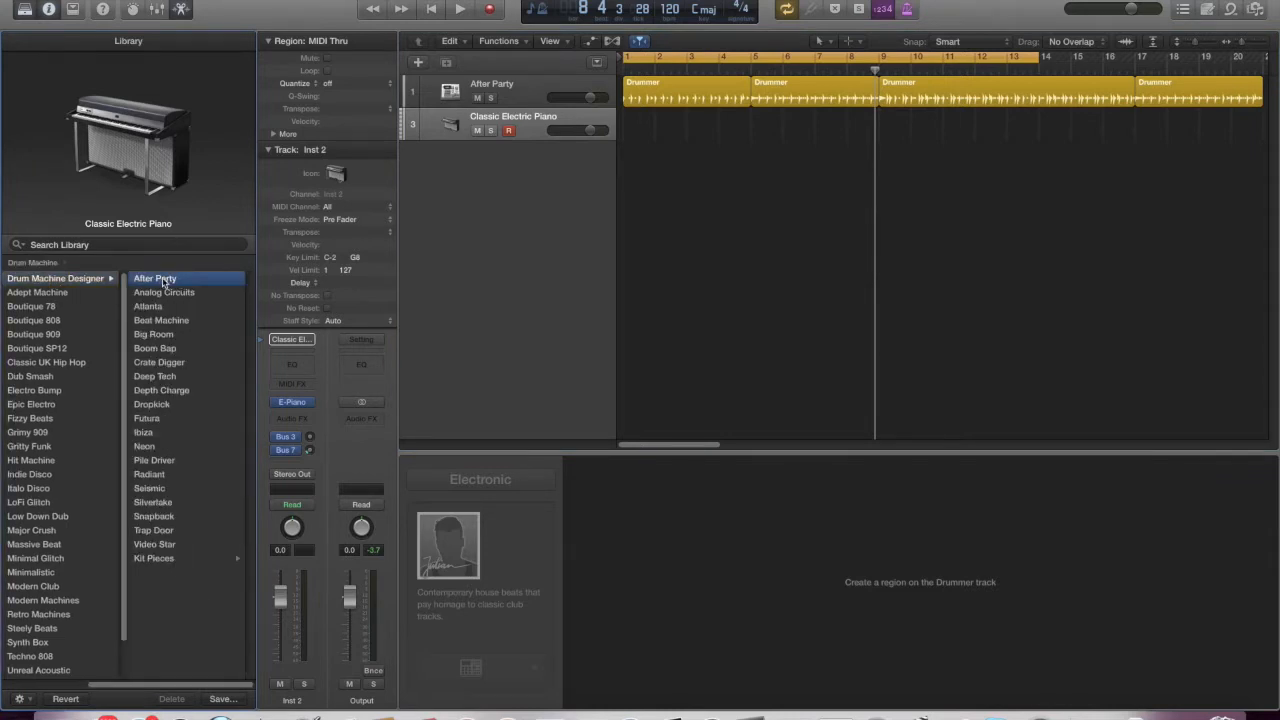
click(155, 278)
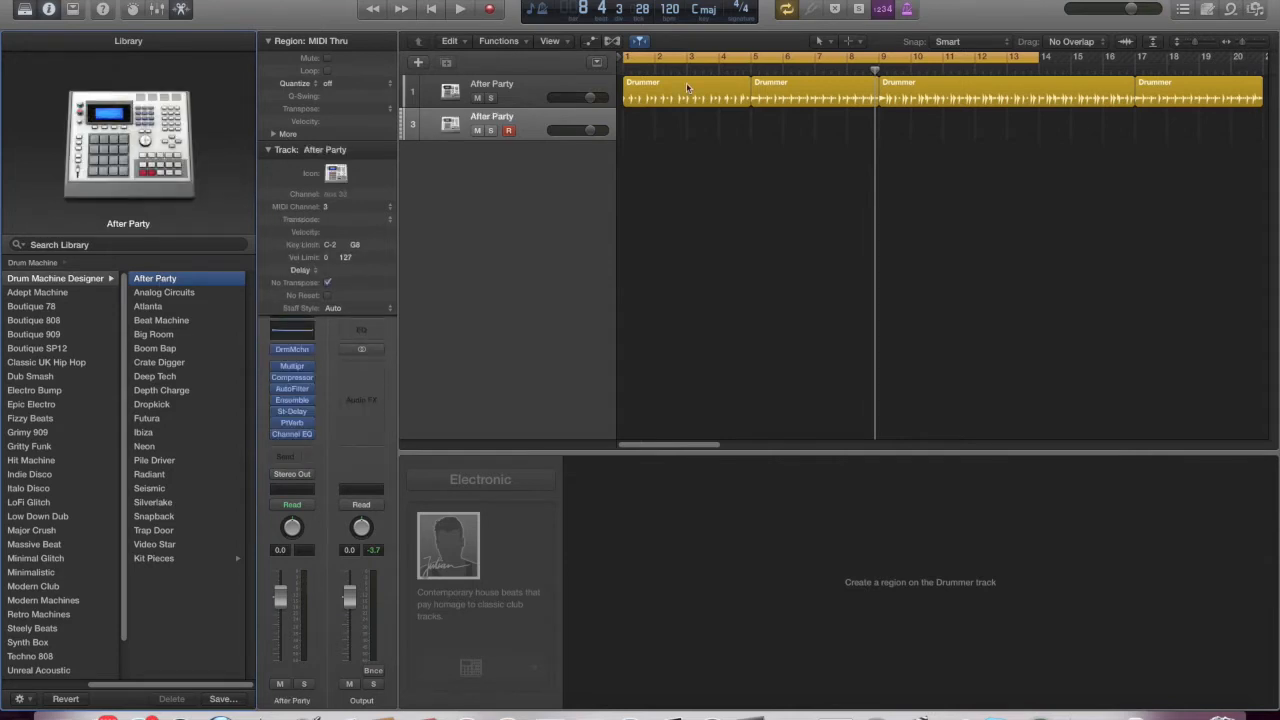
Move the first Drummer region down onto the After Party track and open it
drag(687, 90, 687, 117)
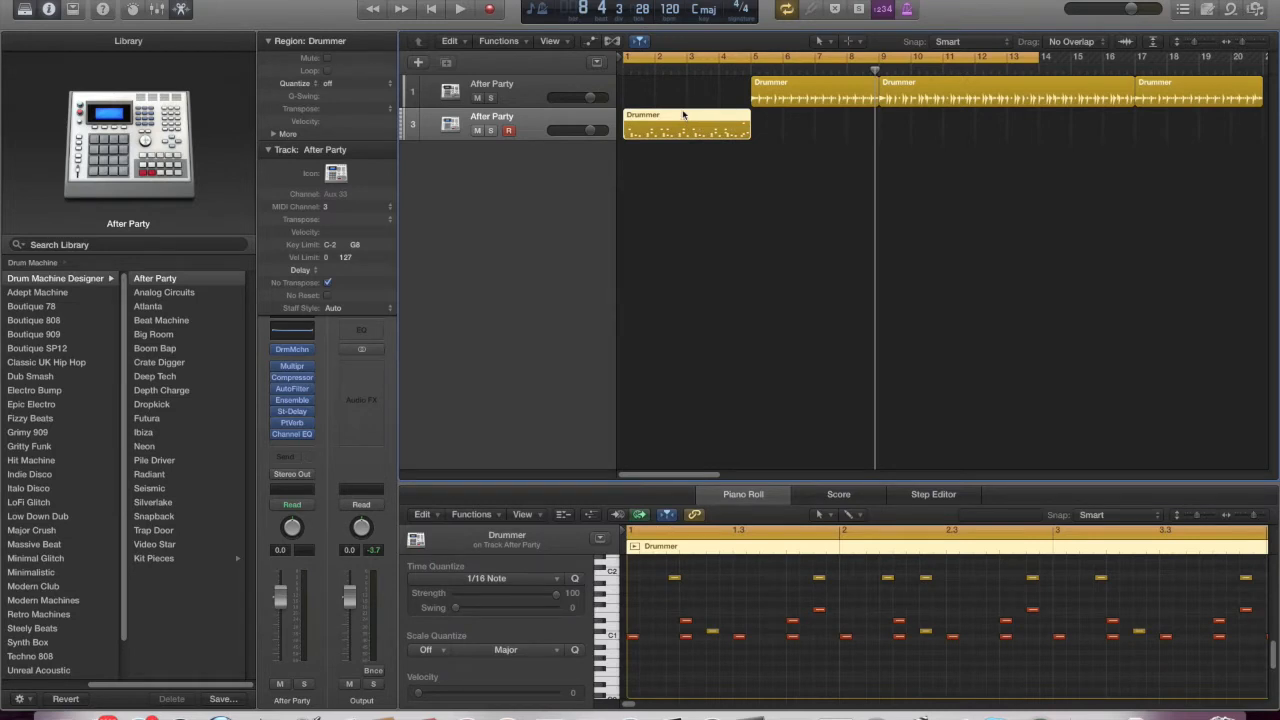
mouse_move(685, 151)
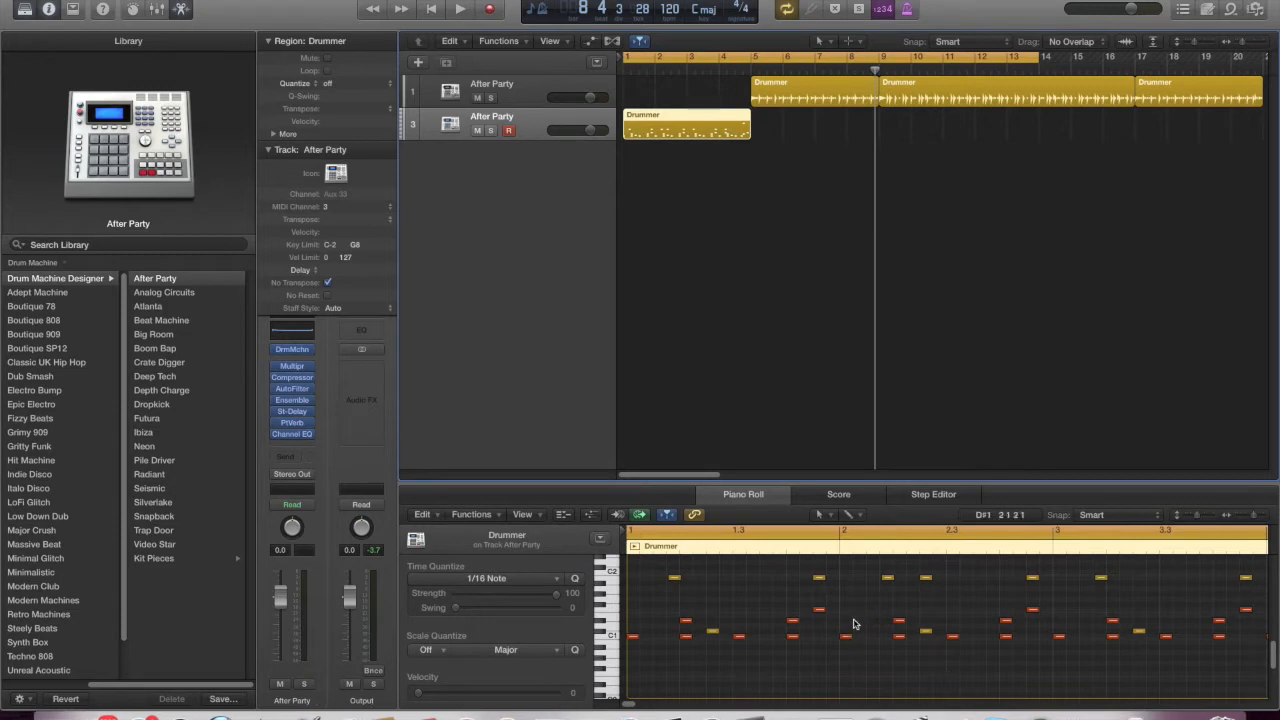
click(819, 612)
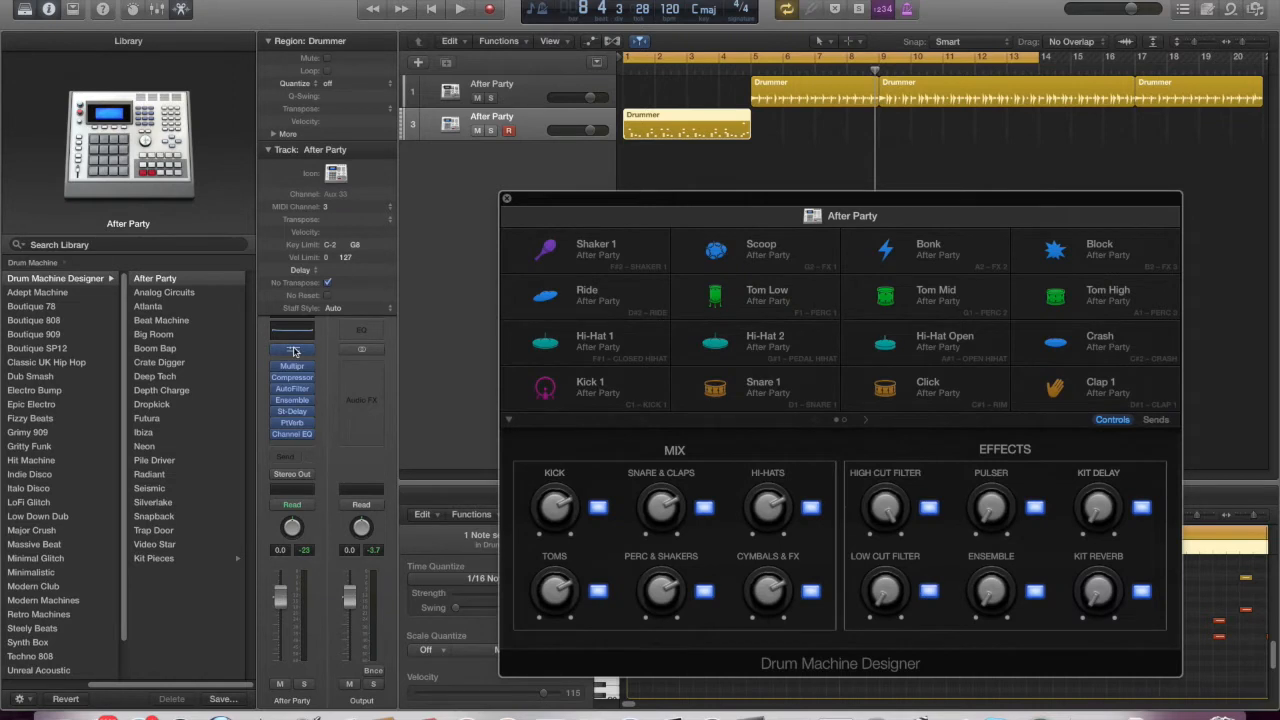
Open the After Party kit's controls and turn up its Low Cut Filter knob
click(459, 9)
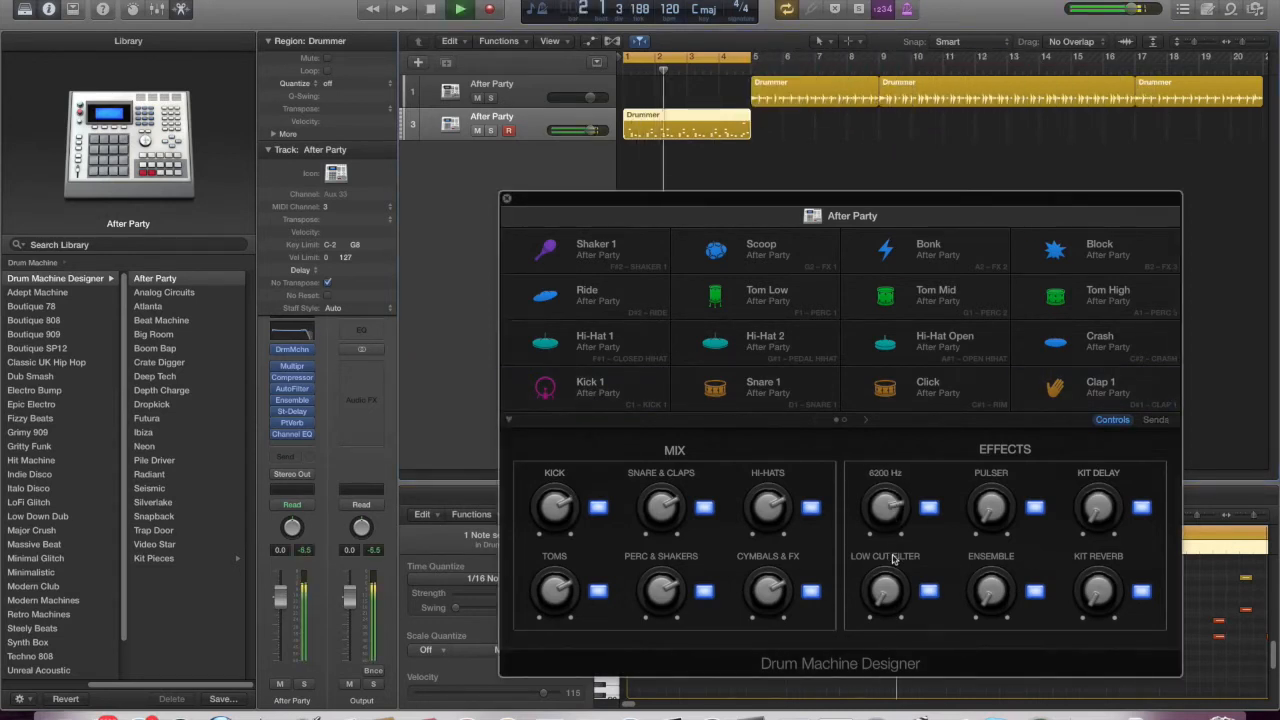
drag(885, 505, 885, 560)
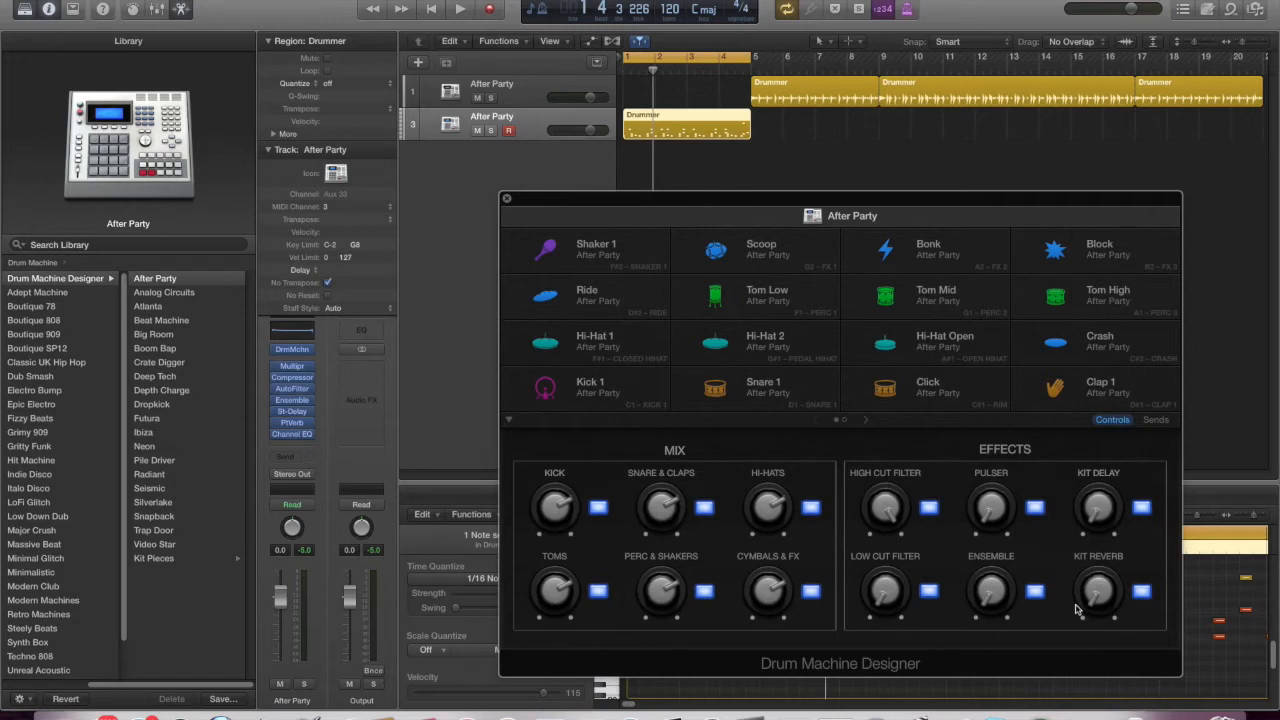
mouse_move(911, 429)
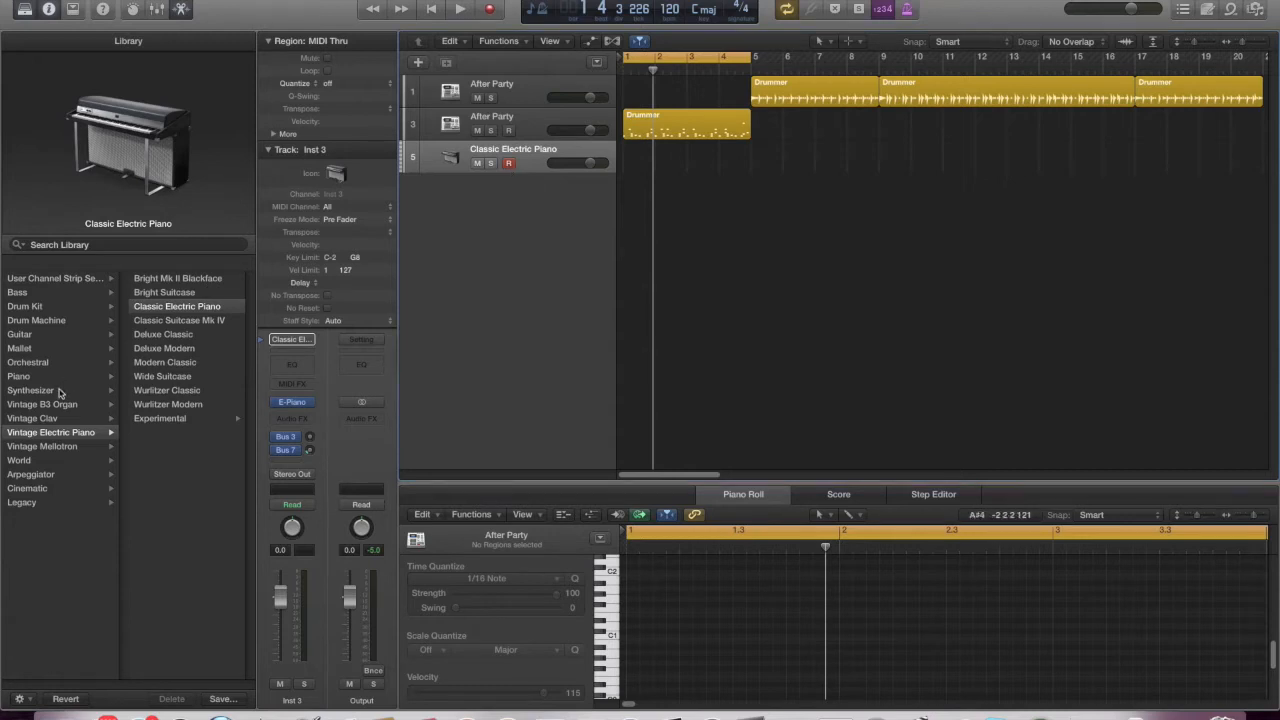
Load Synthesizer > Arrangement FX > Pumping Pitch Riser and record a four-bar riser region
click(30, 390)
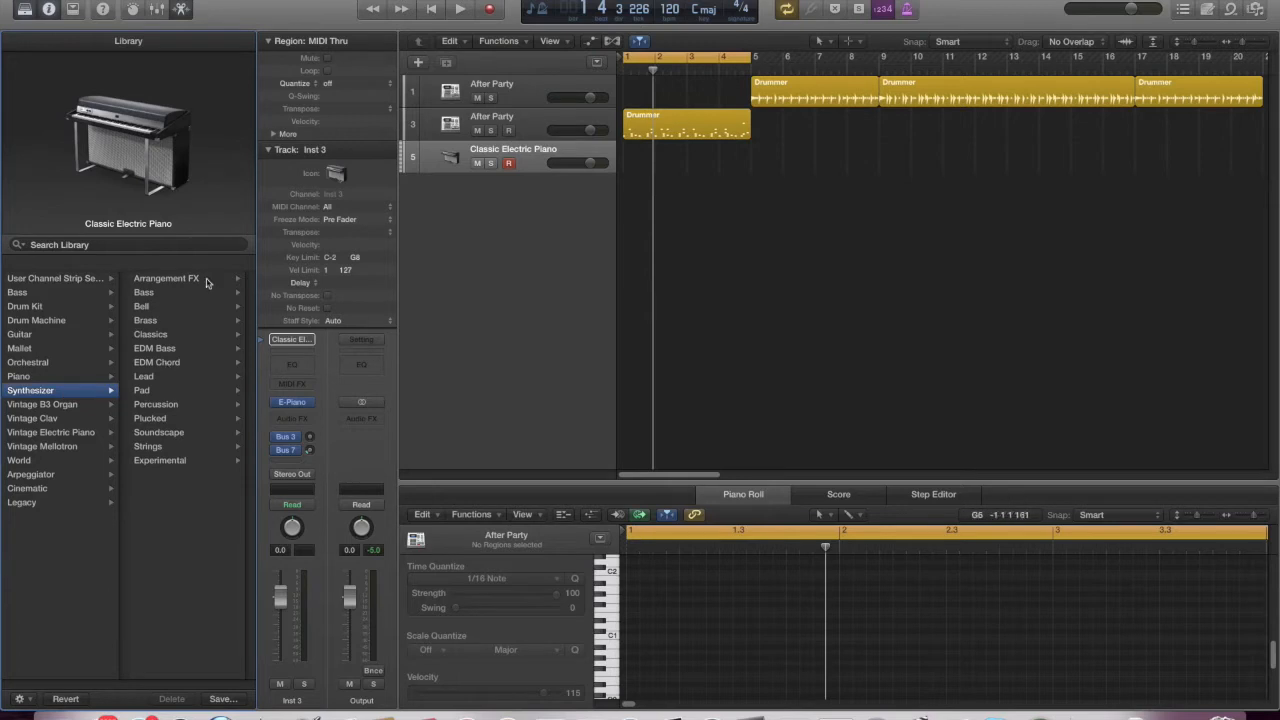
click(166, 278)
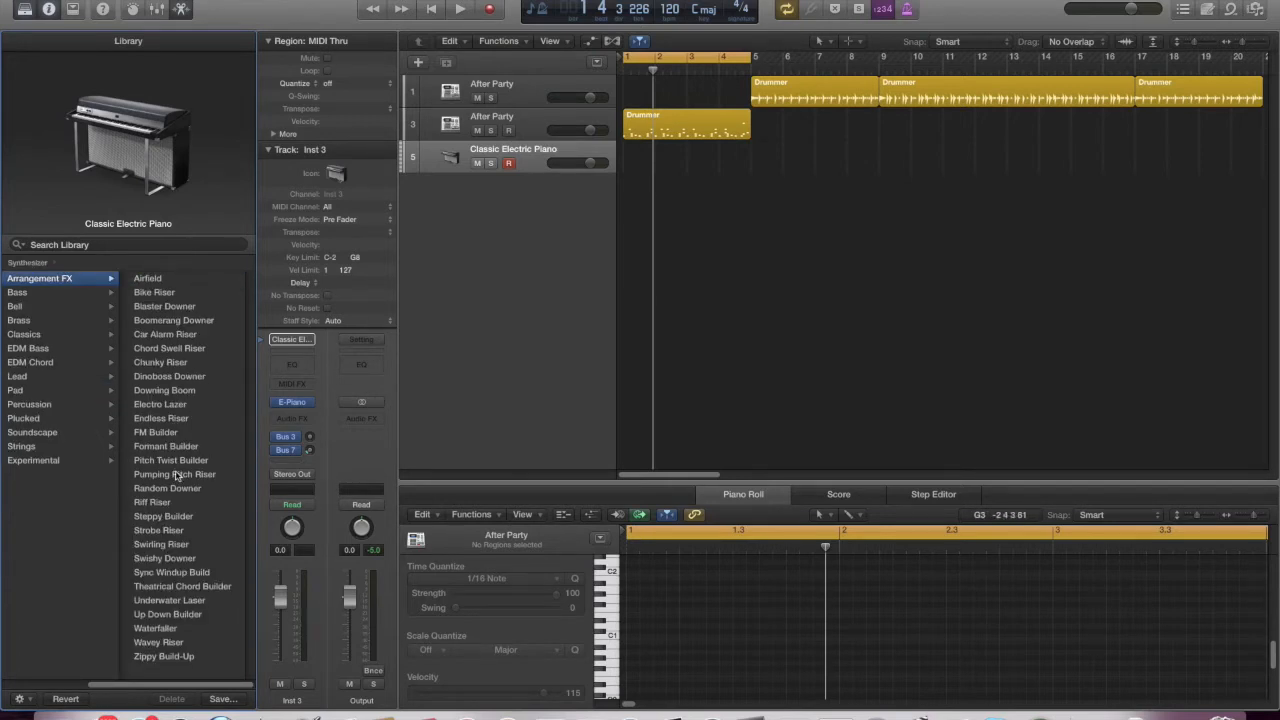
click(174, 474)
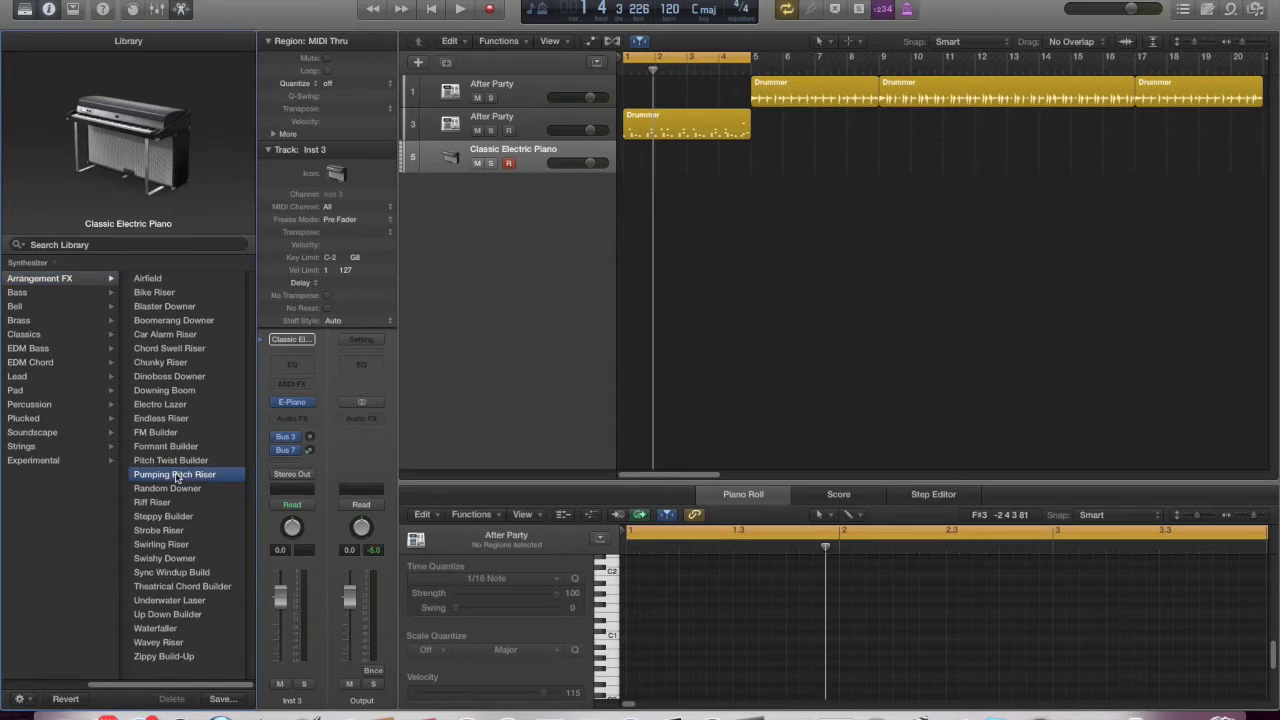
click(174, 474)
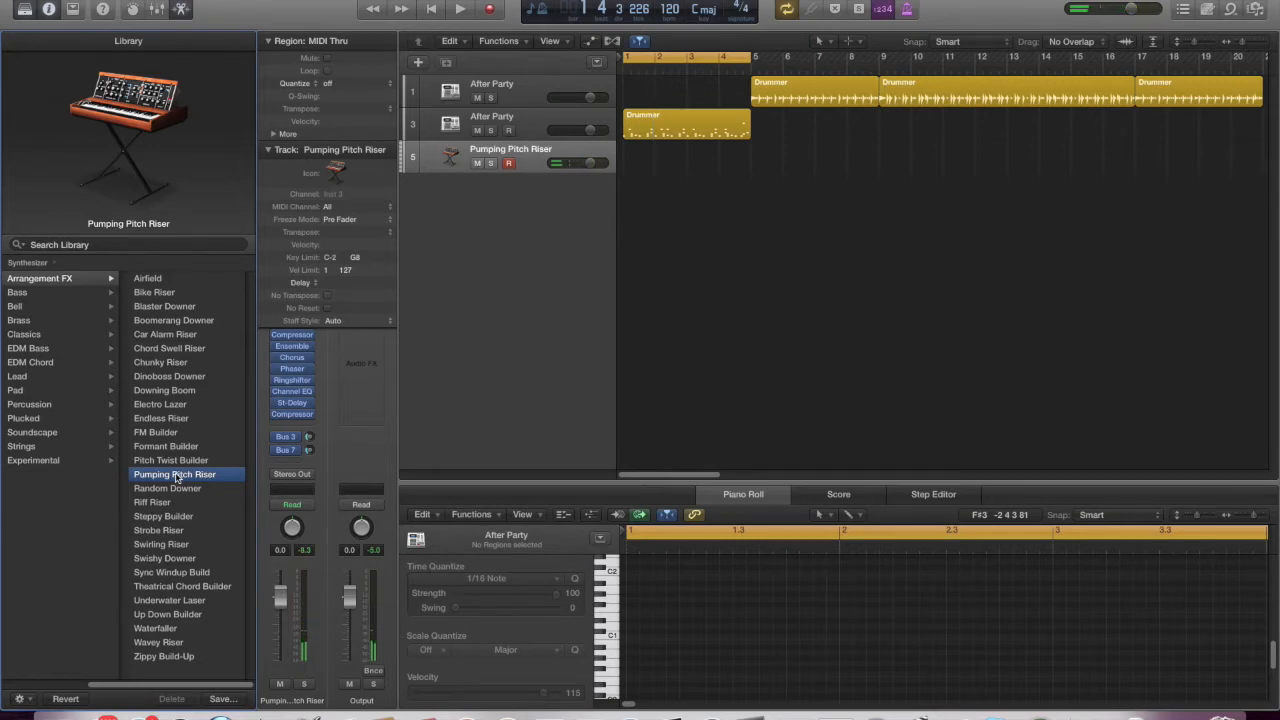
click(460, 9)
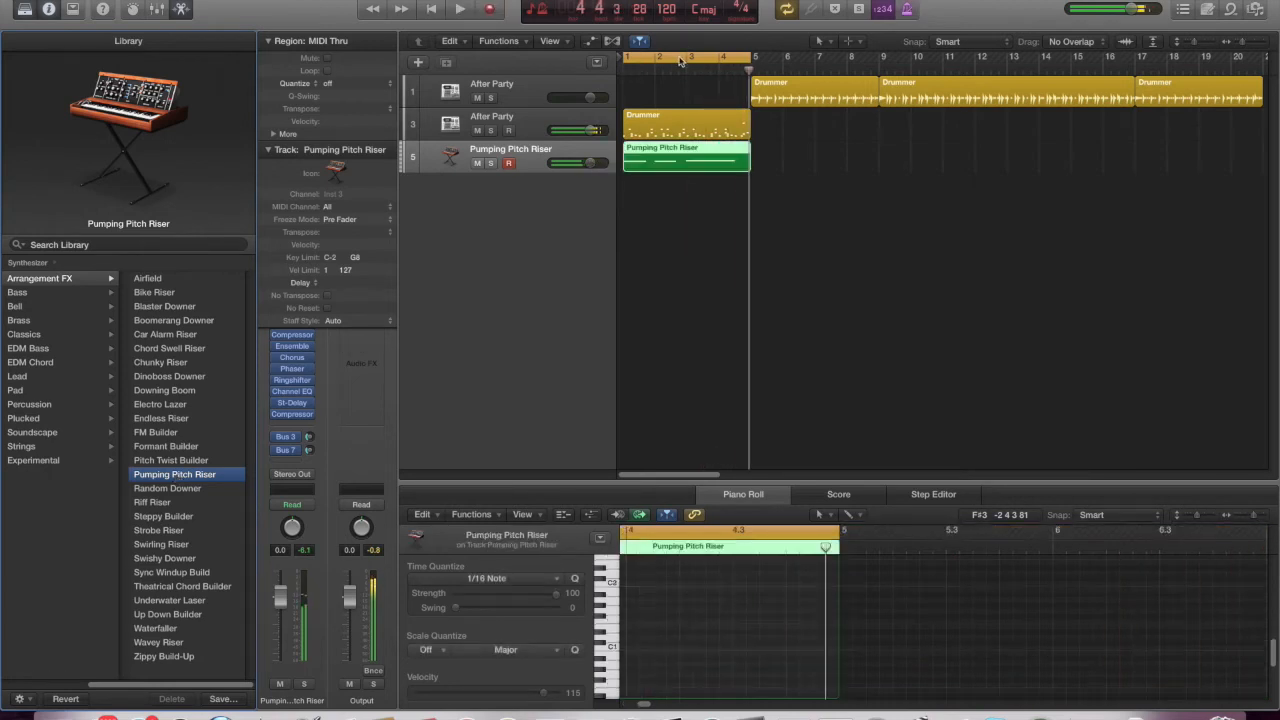
Select the Pumping Pitch Riser region and drag it to start at bar 9
click(685, 155)
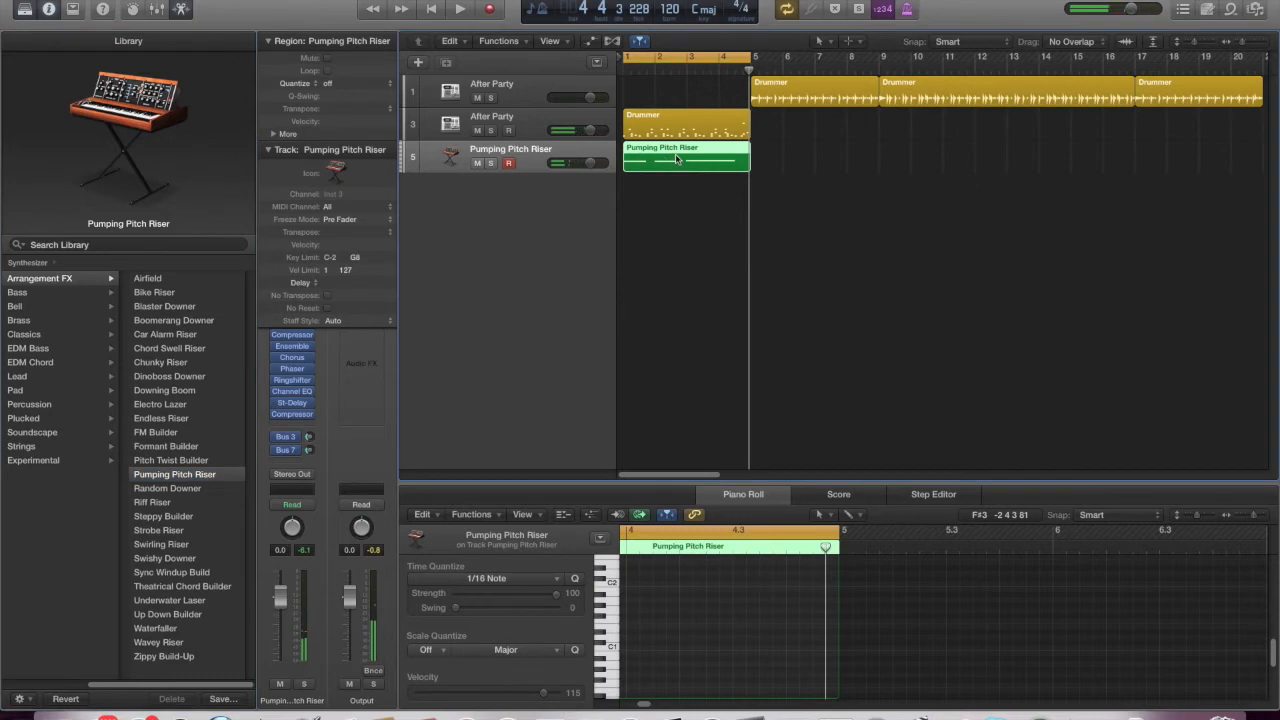
drag(686, 156, 943, 156)
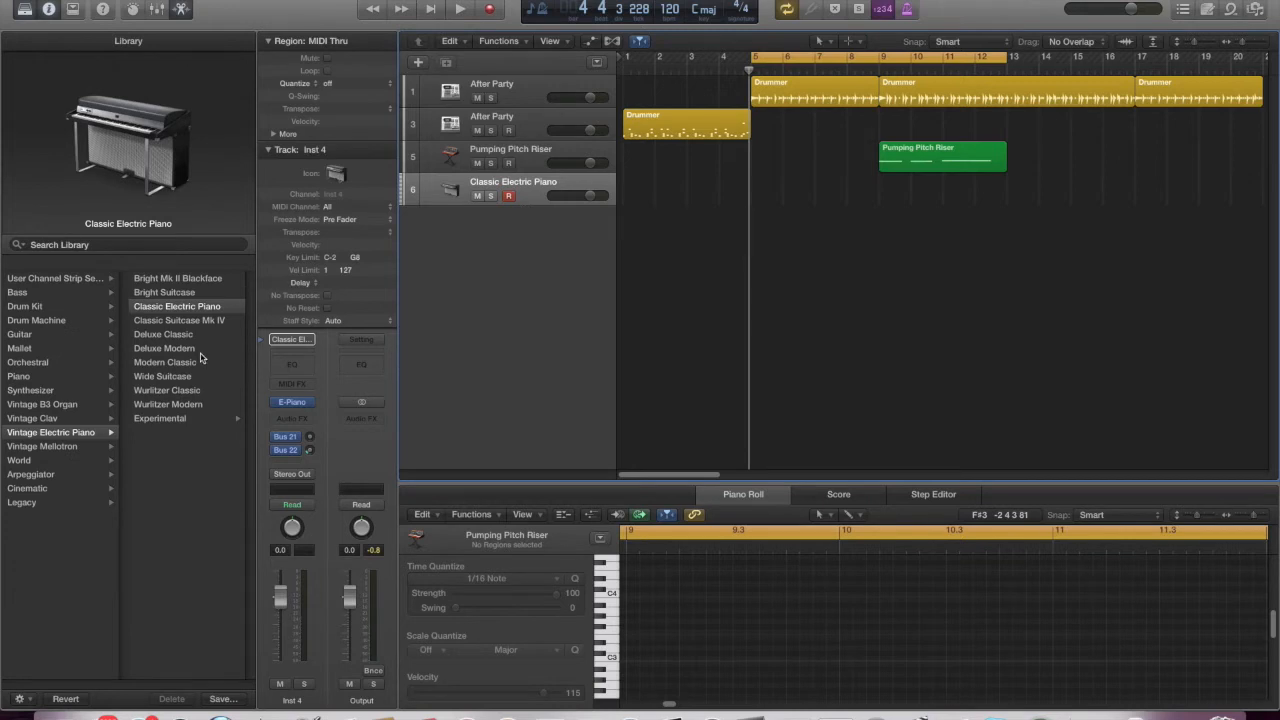
mouse_move(54, 393)
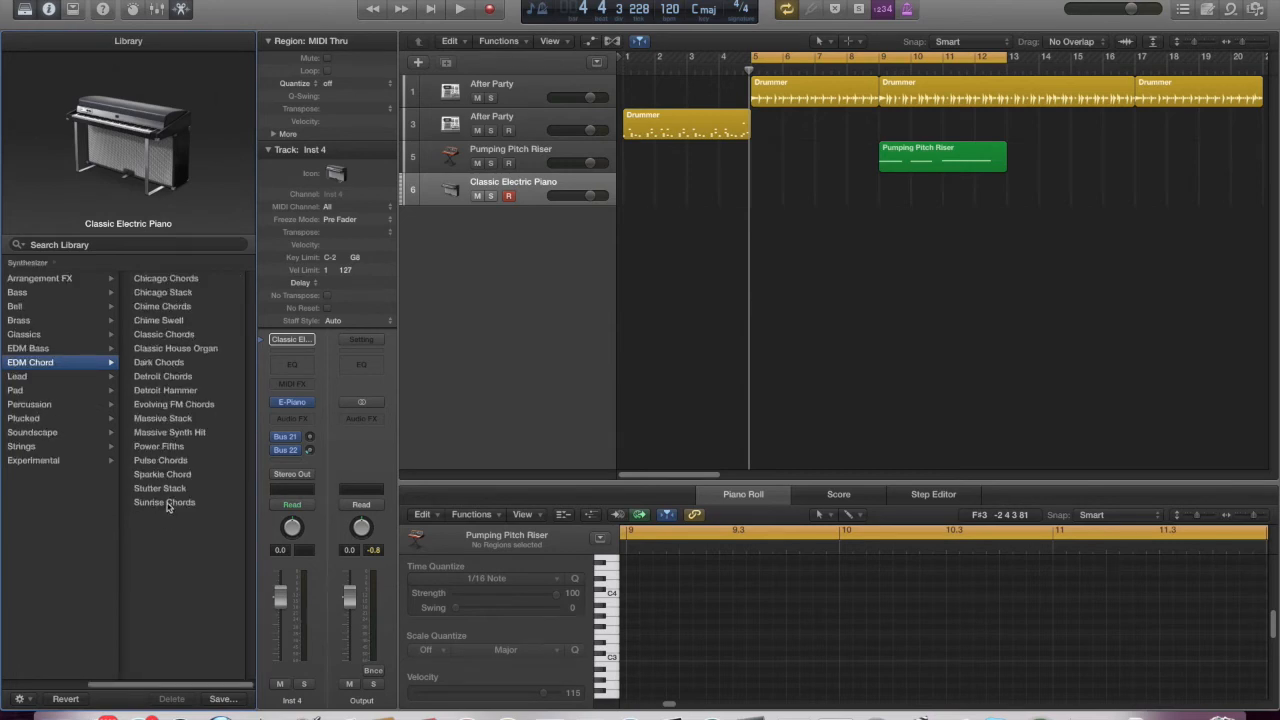
Load the Synthesizer > EDM Chord > Sunrise Chords patch onto the fourth track
click(163, 502)
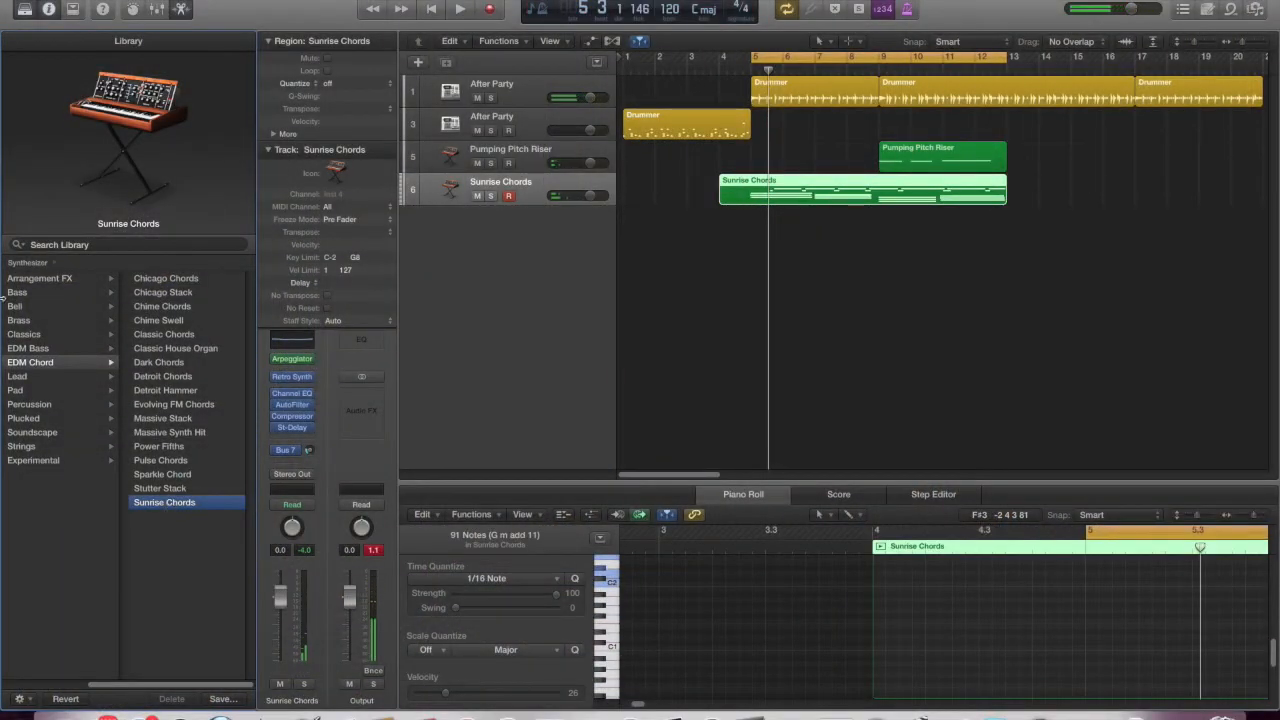
Quantize the Sunrise Chords region to 1/16 Note, then open the riser region and select a note
click(330, 83)
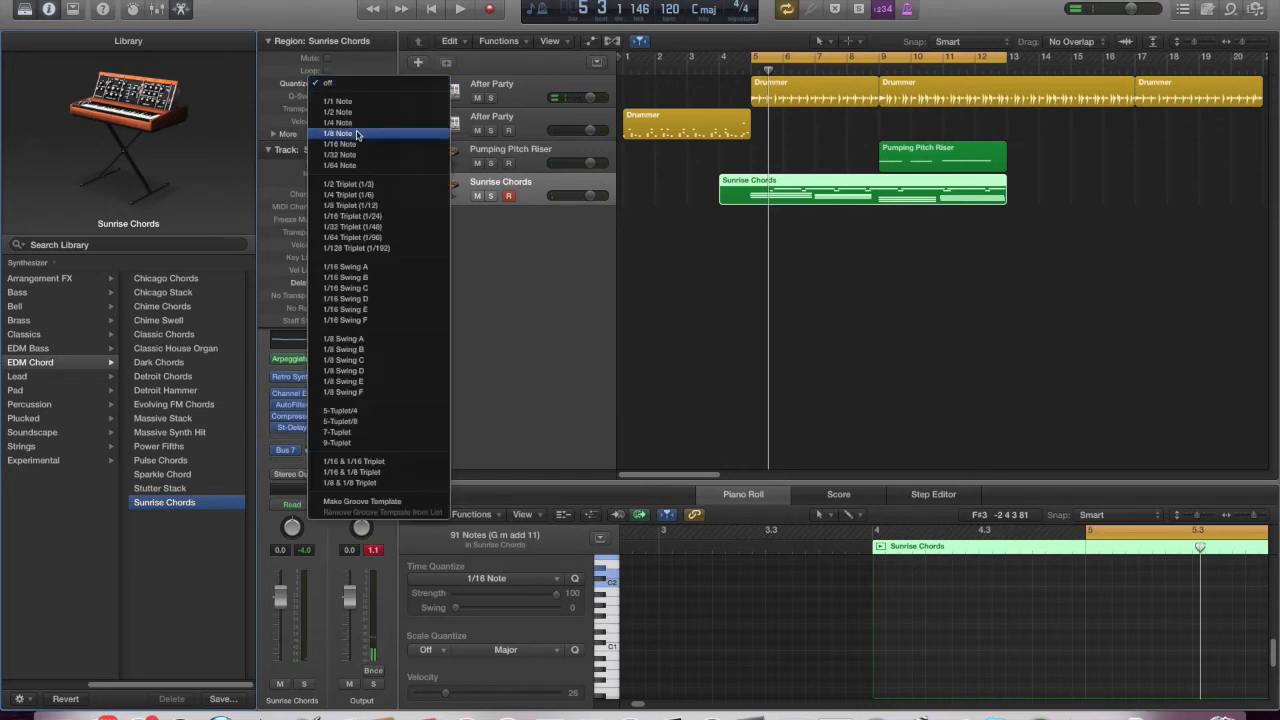
click(340, 144)
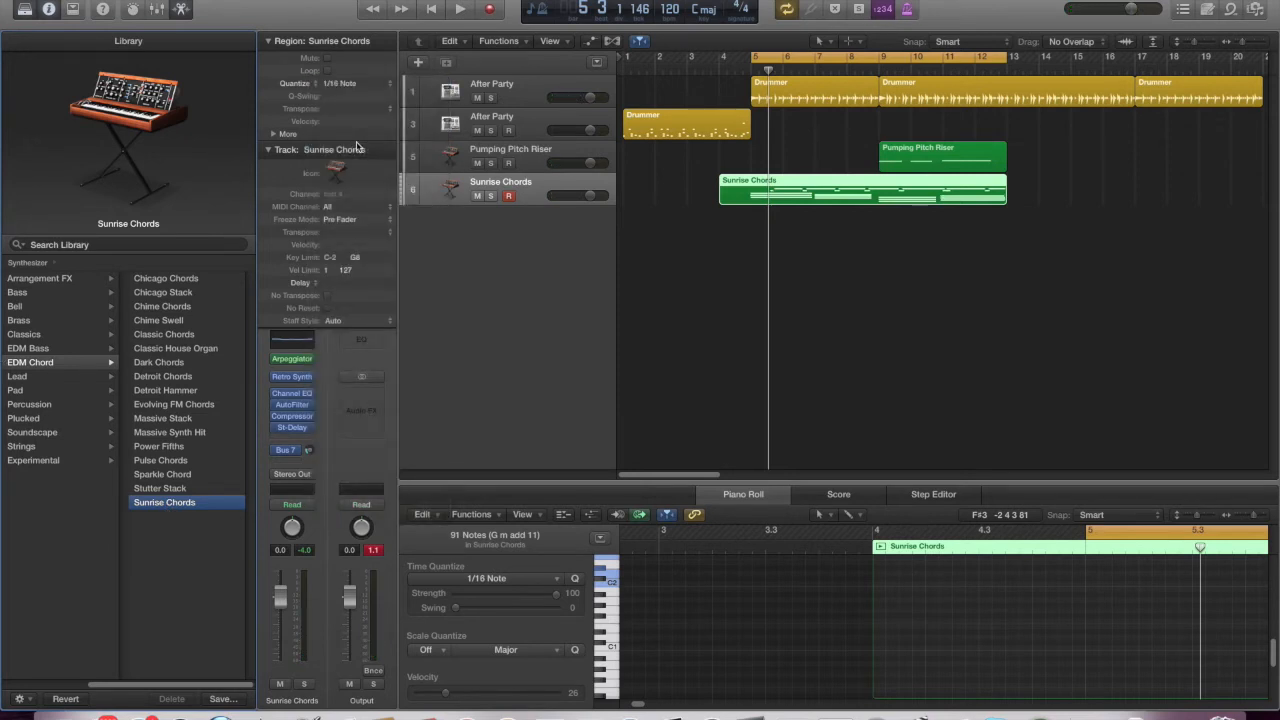
click(940, 155)
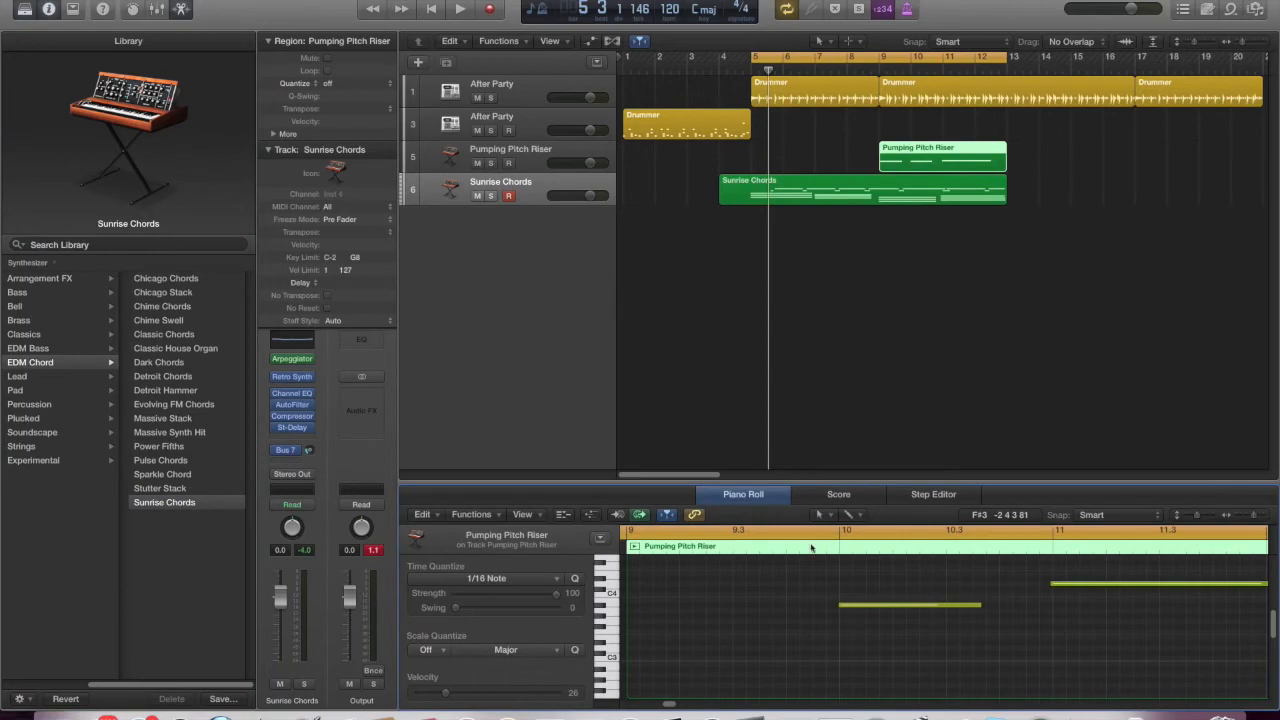
click(908, 604)
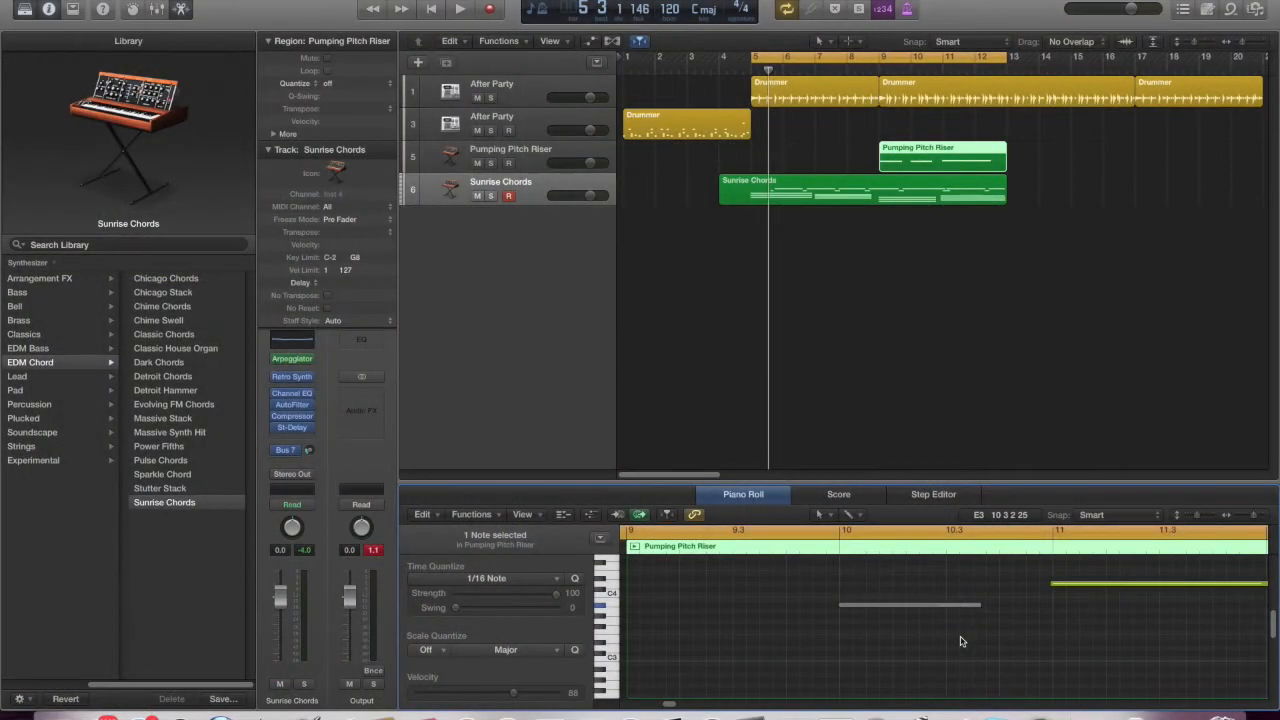
mouse_move(960, 638)
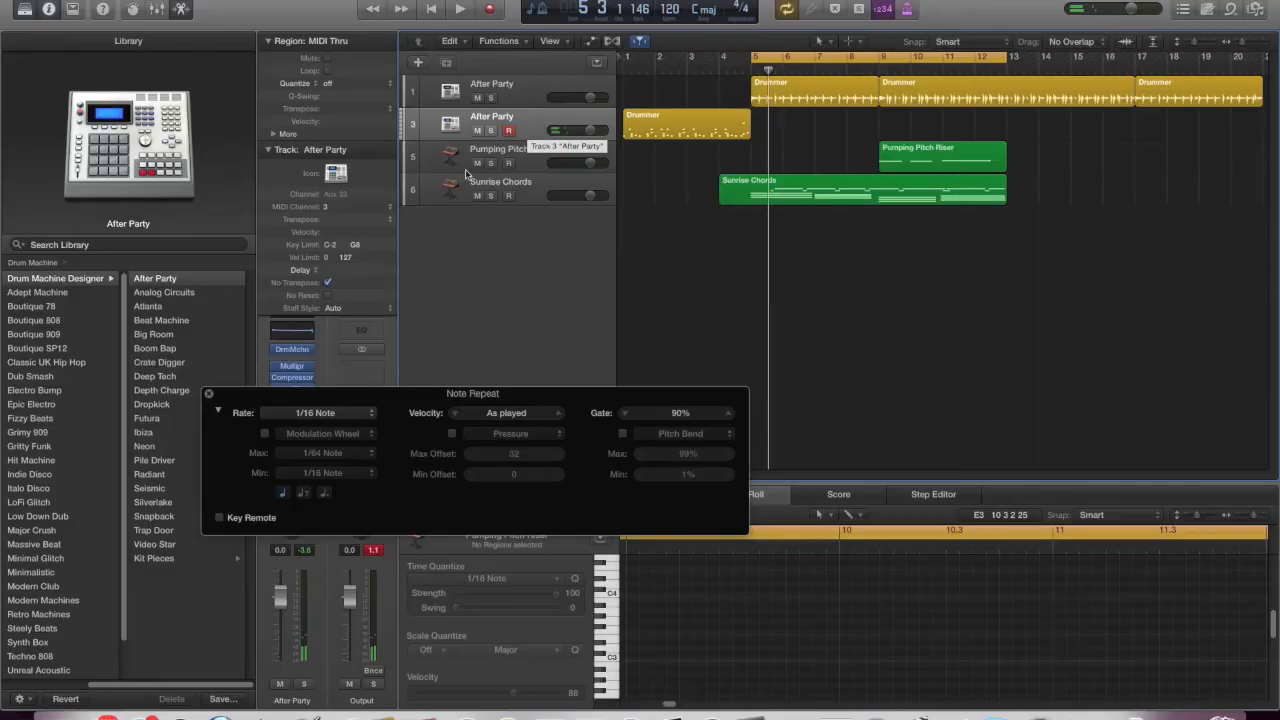
Enable Modulation Wheel for Note Repeat rate and record a snare roll near bar 9 on After Party
click(265, 433)
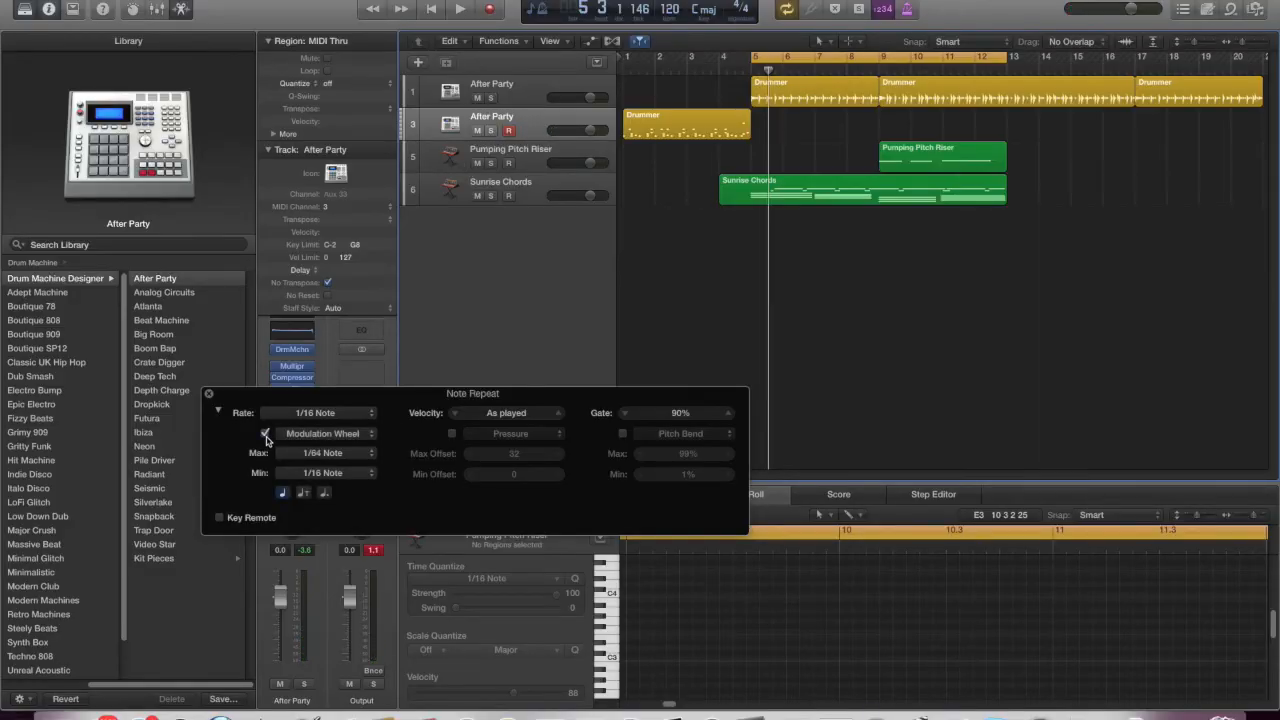
click(265, 433)
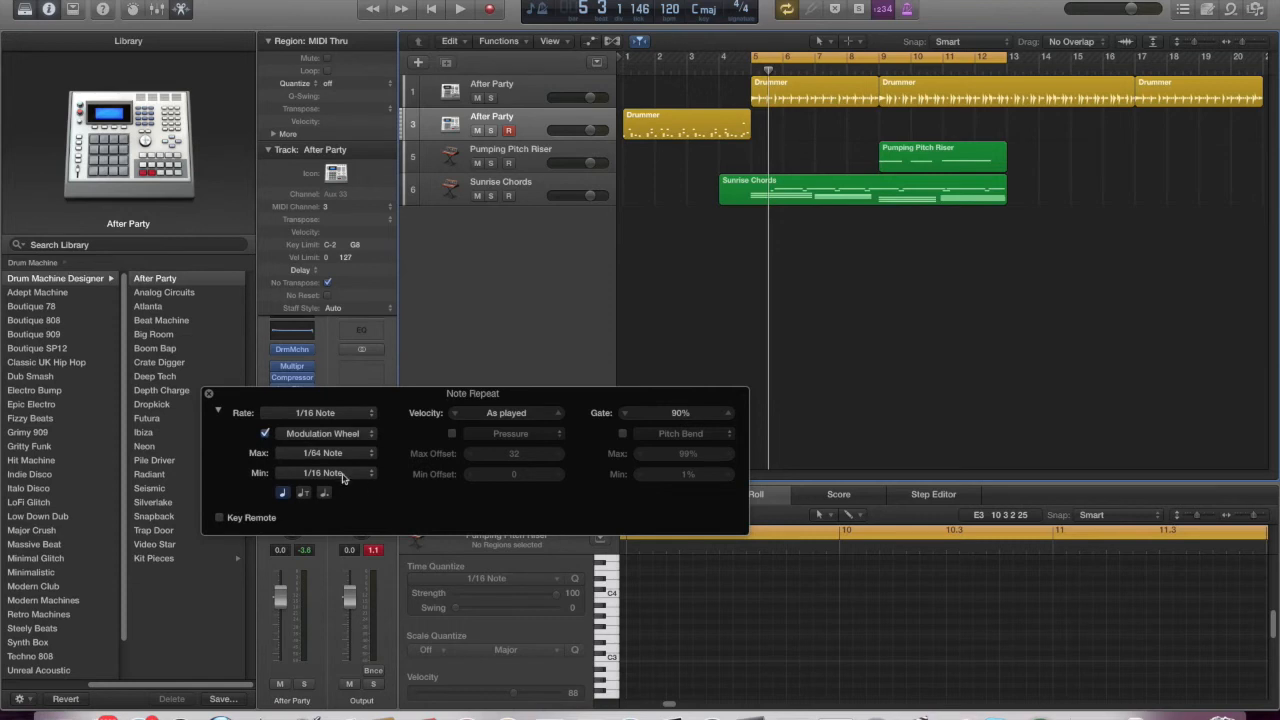
mouse_move(335, 467)
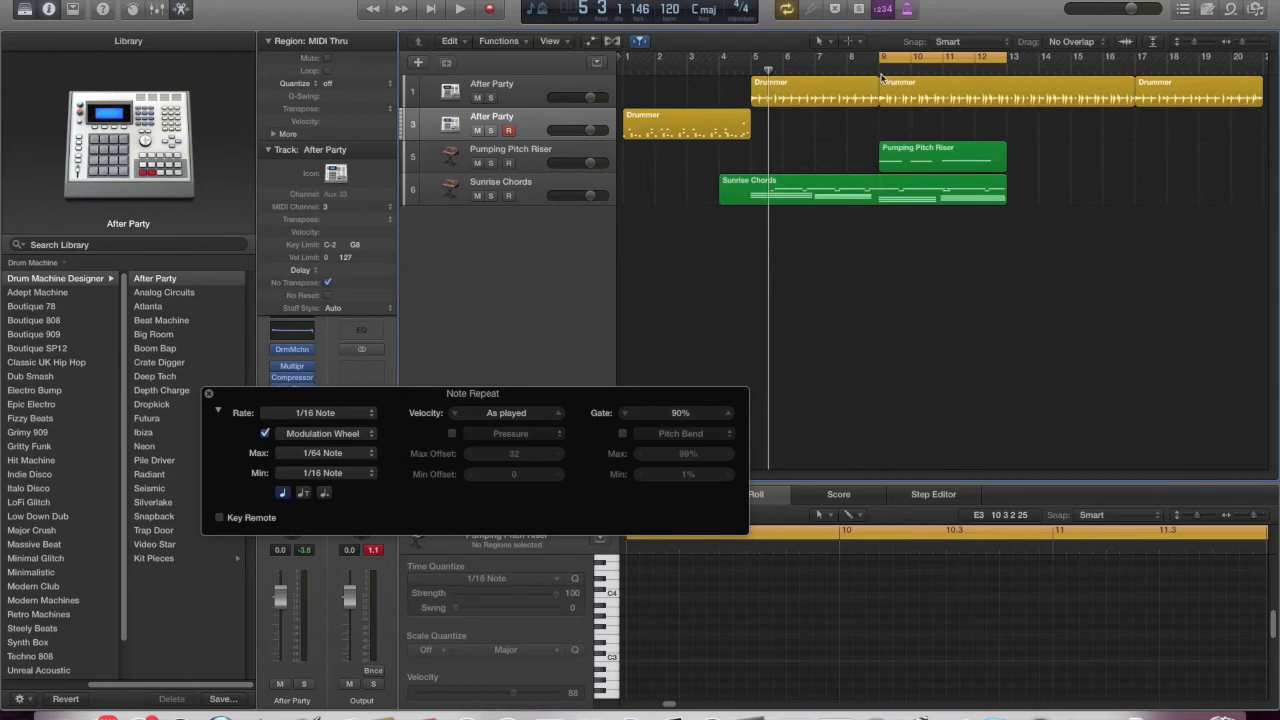
mouse_move(940, 78)
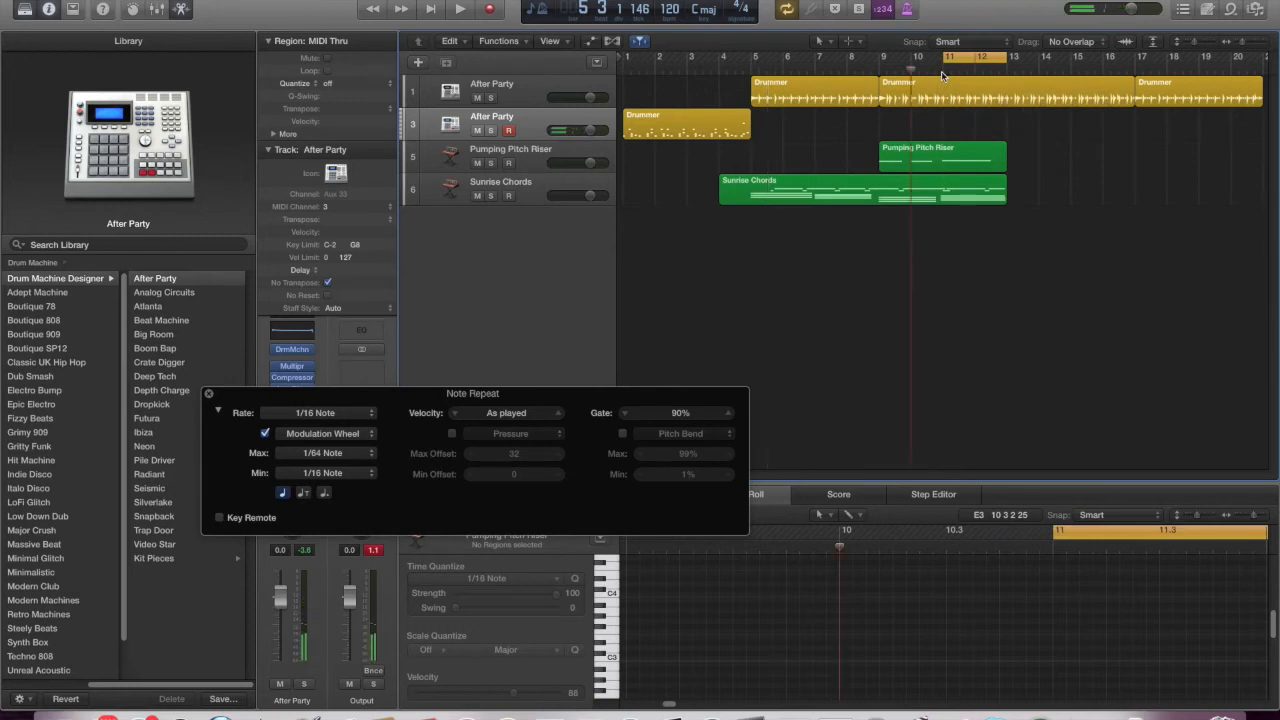
click(461, 9)
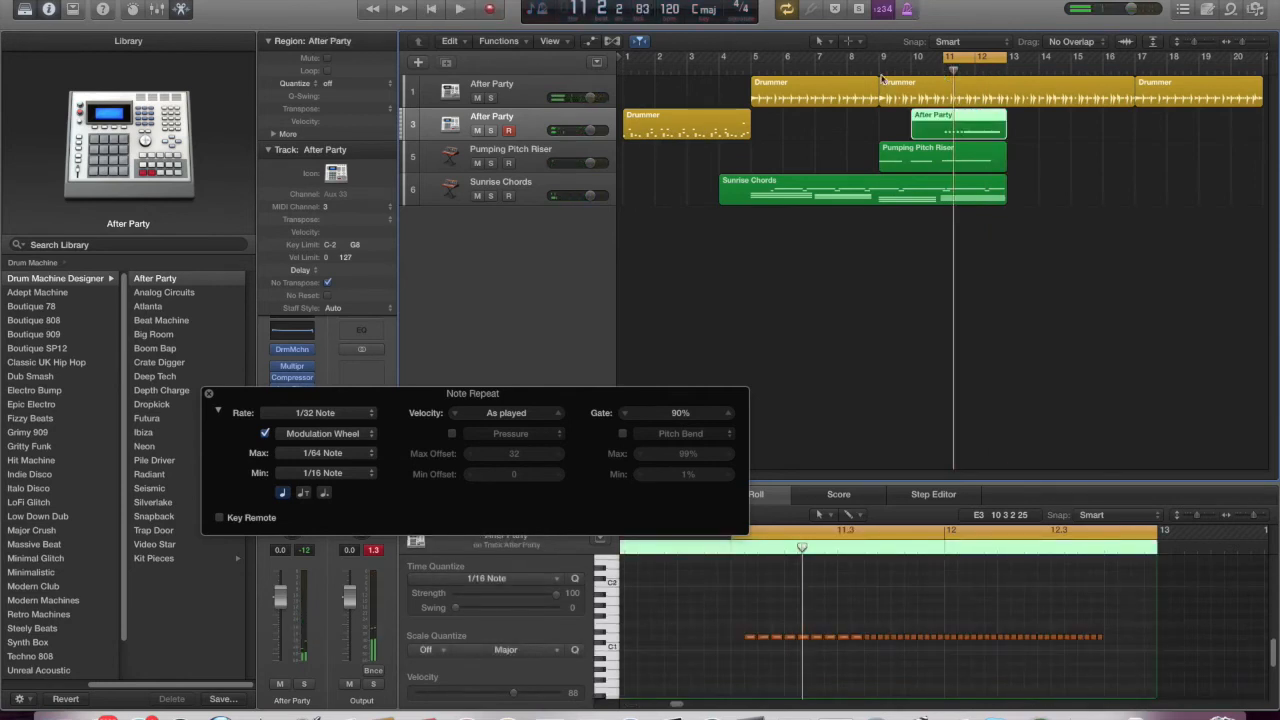
Solo After Party to hear the snare build-up, then unsolo and play the arrangement from bar 5
click(489, 131)
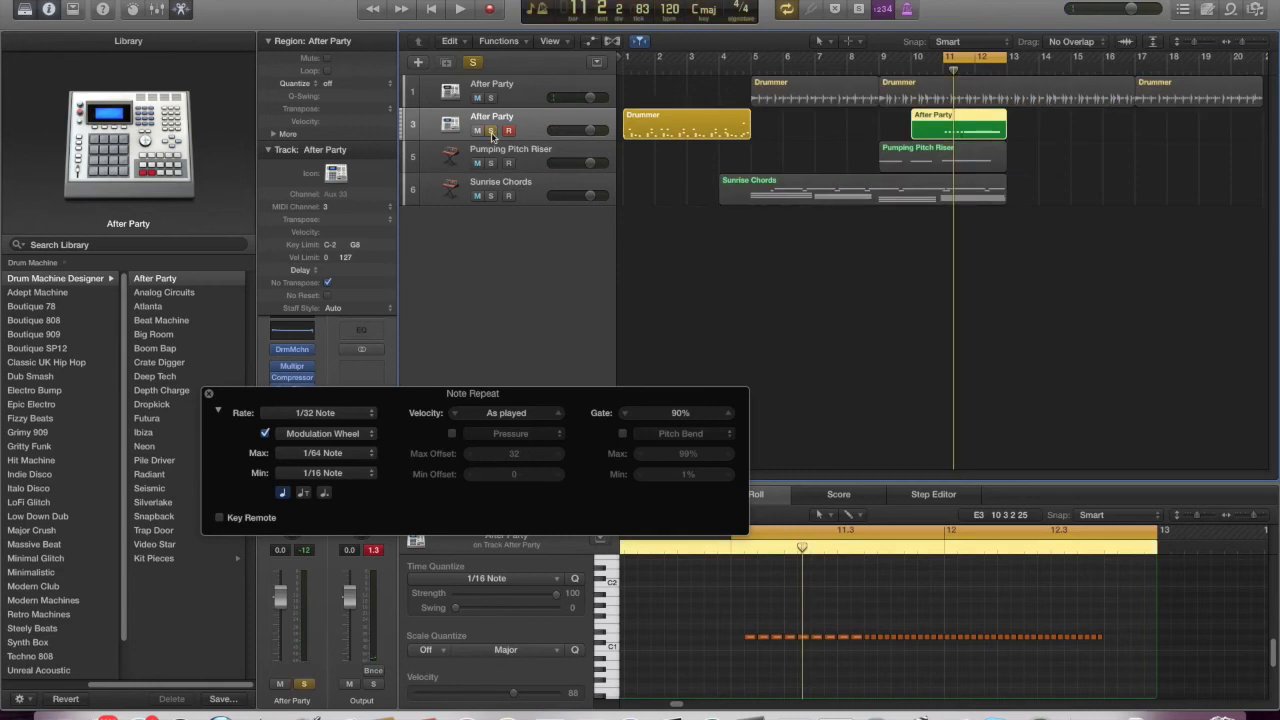
click(460, 9)
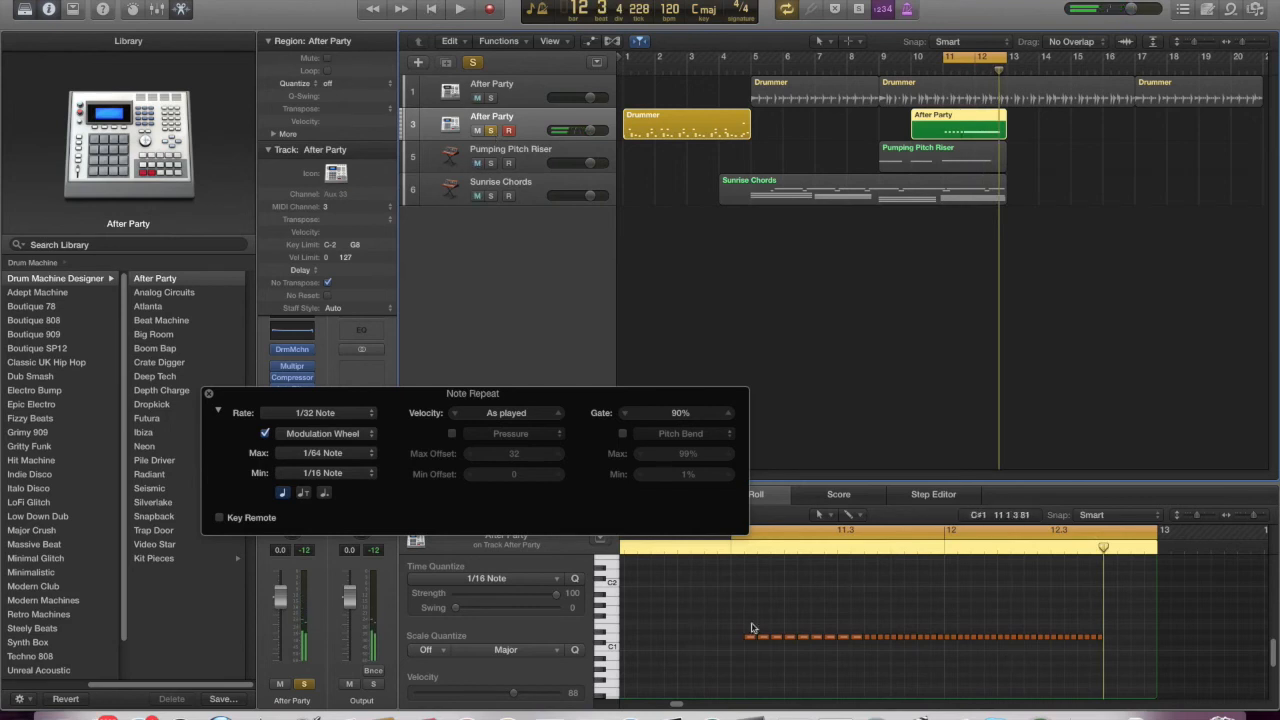
mouse_move(817, 606)
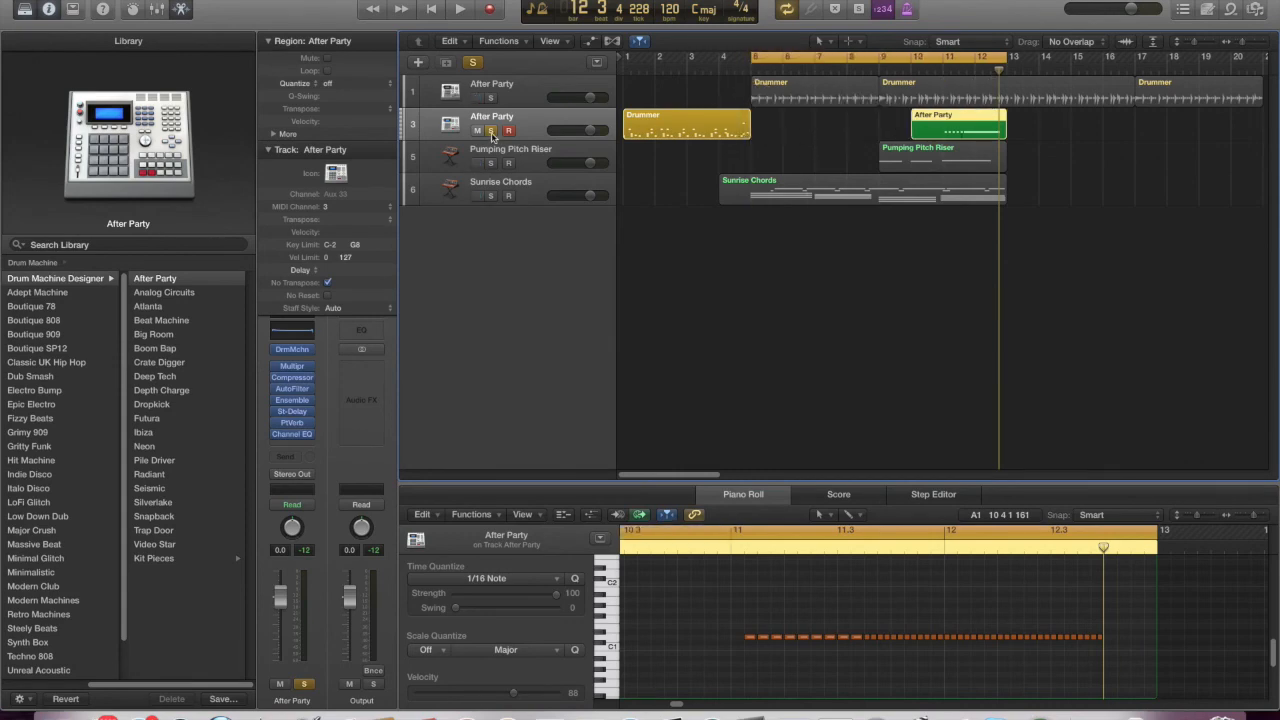
click(460, 9)
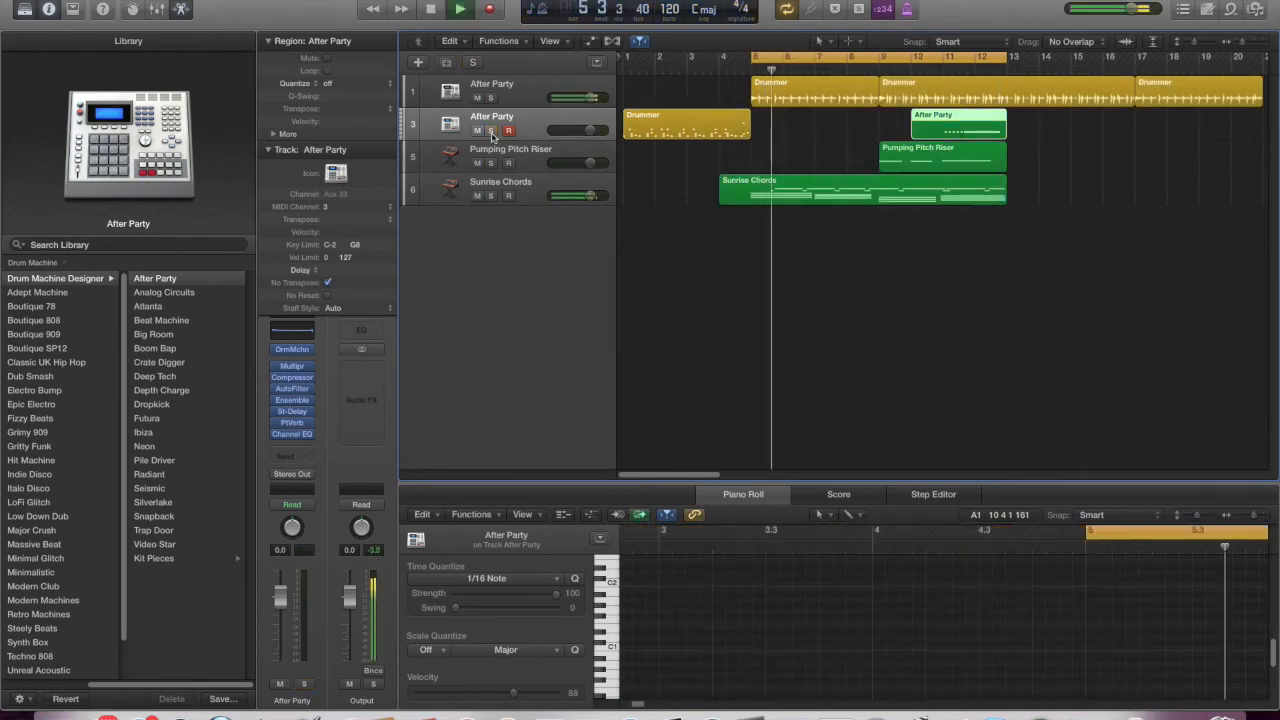